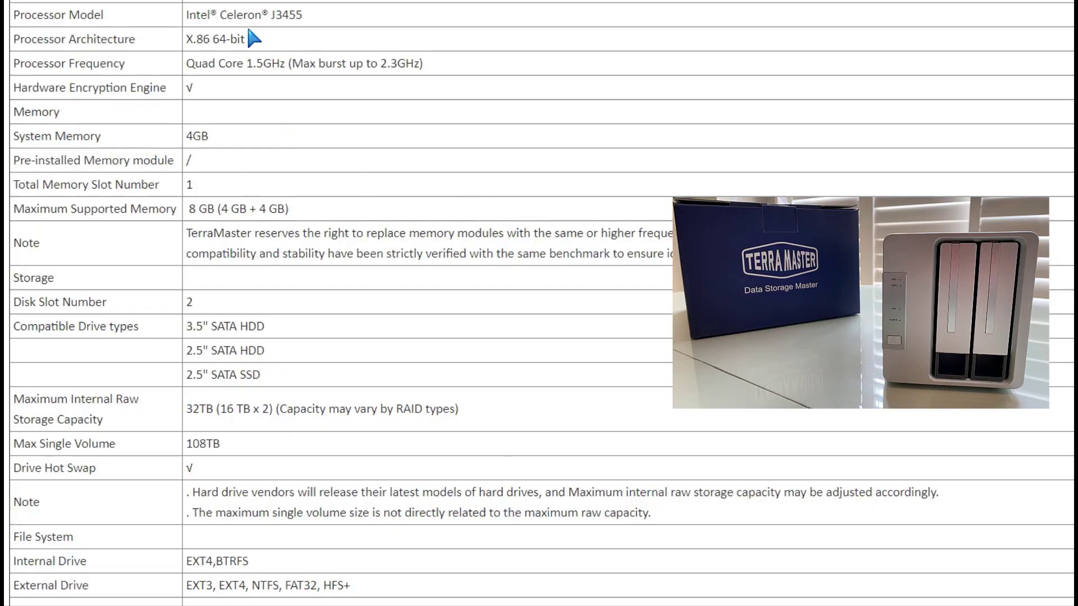
Step: Highlight the Celeron J3455 quad-core processor and 4GB memory values in the spec table
double_click(287, 15)
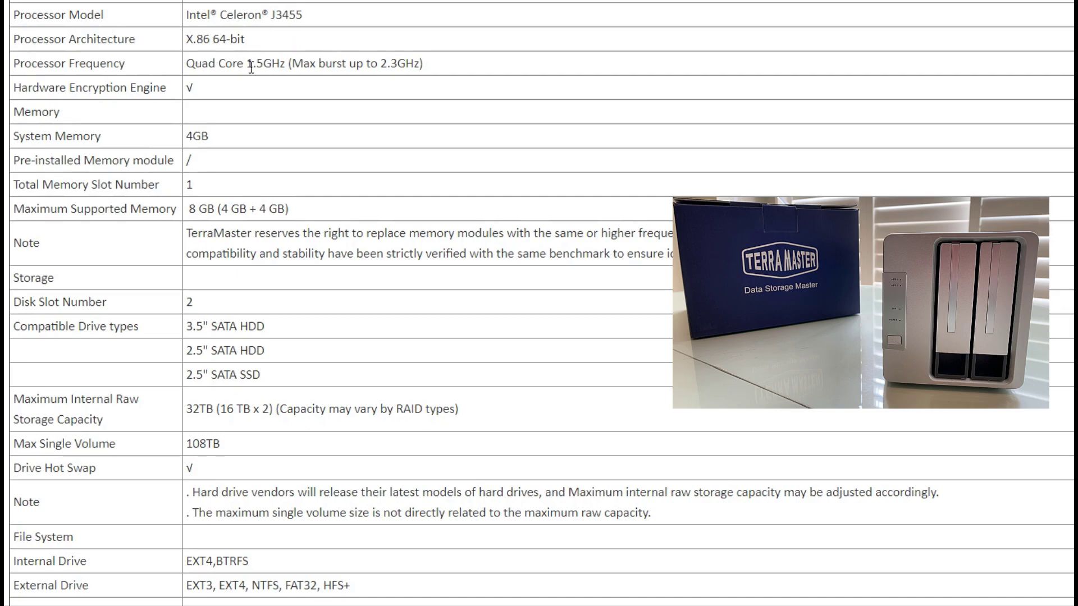
double_click(381, 62)
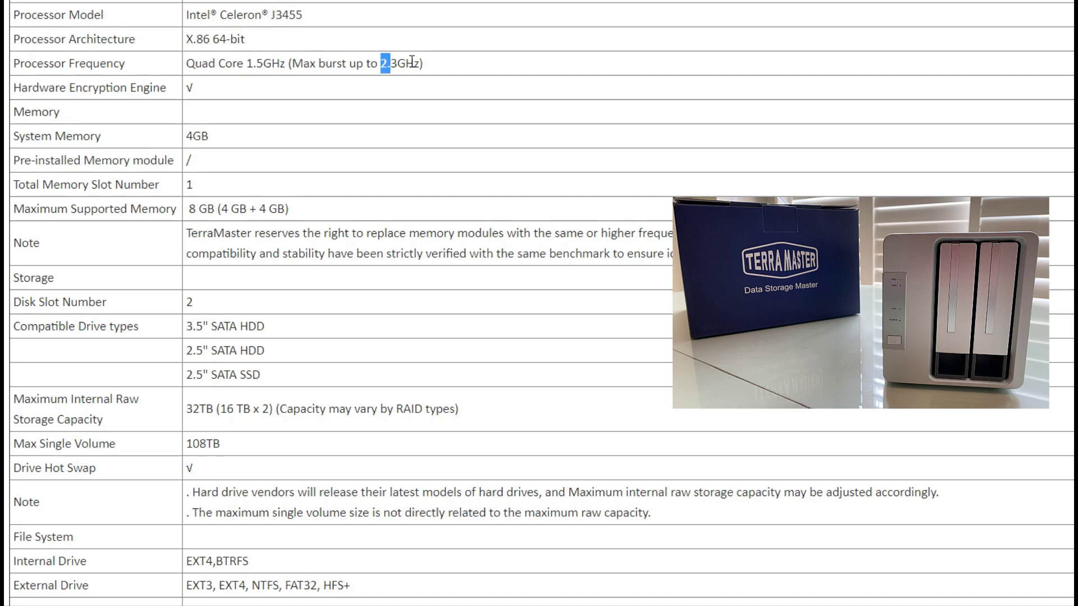
left_click_drag(390, 62, 404, 62)
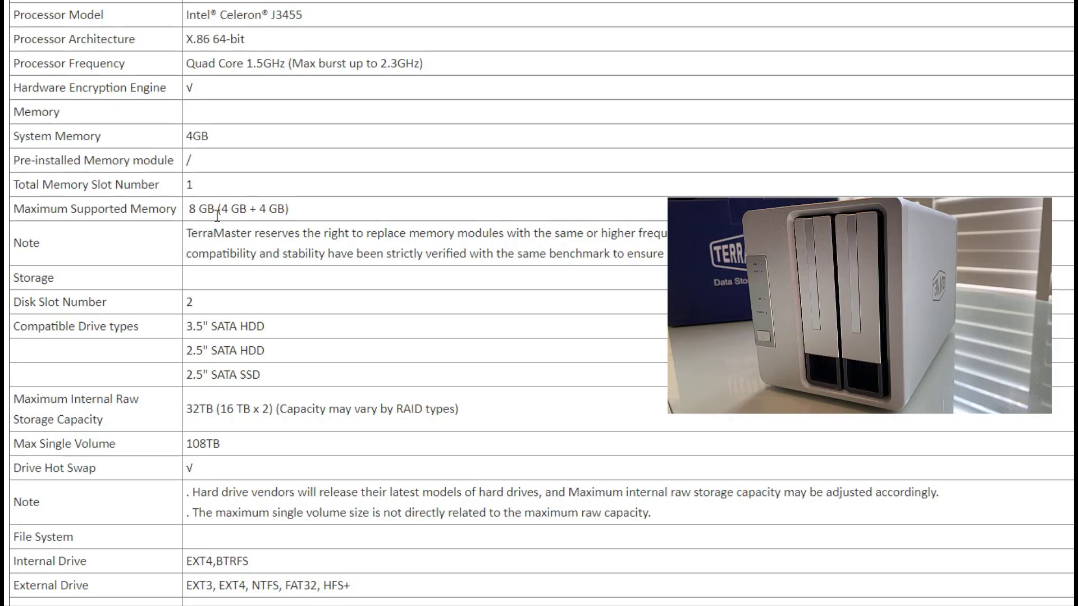
mouse_move(220, 239)
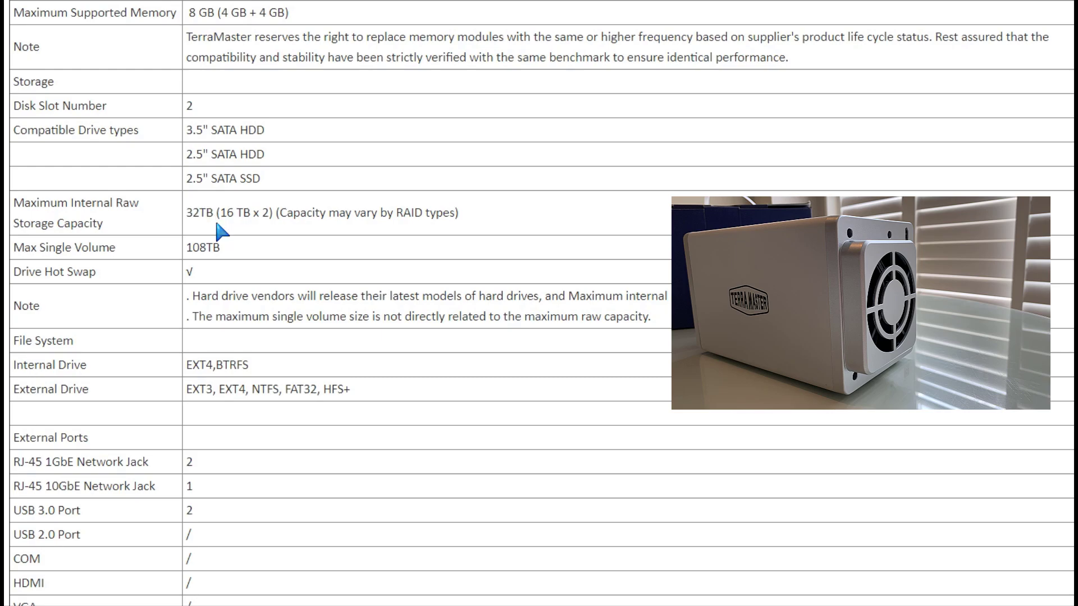
mouse_move(289, 234)
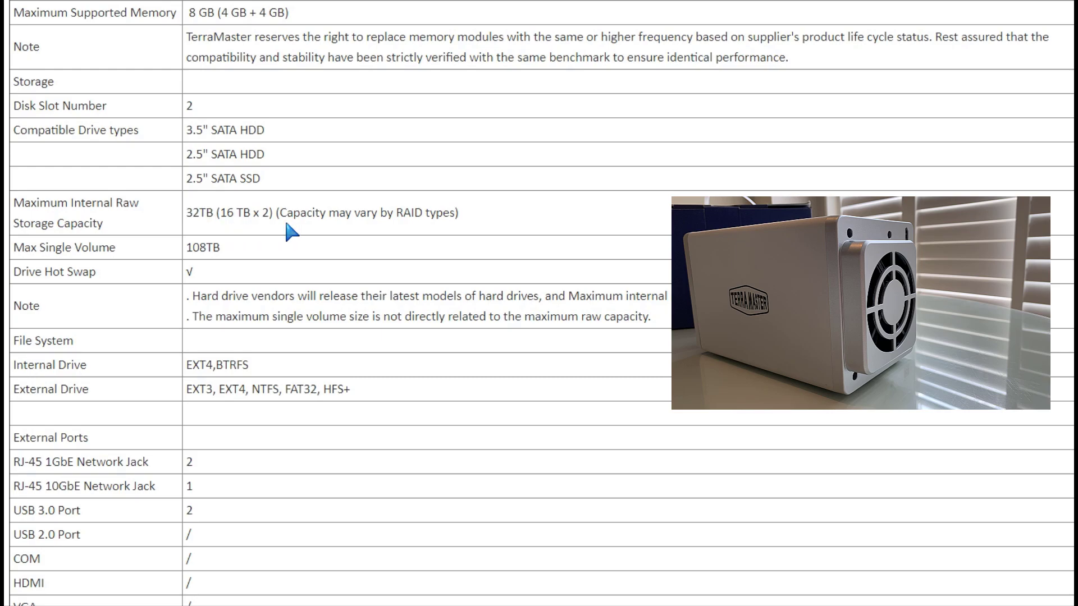
mouse_move(282, 237)
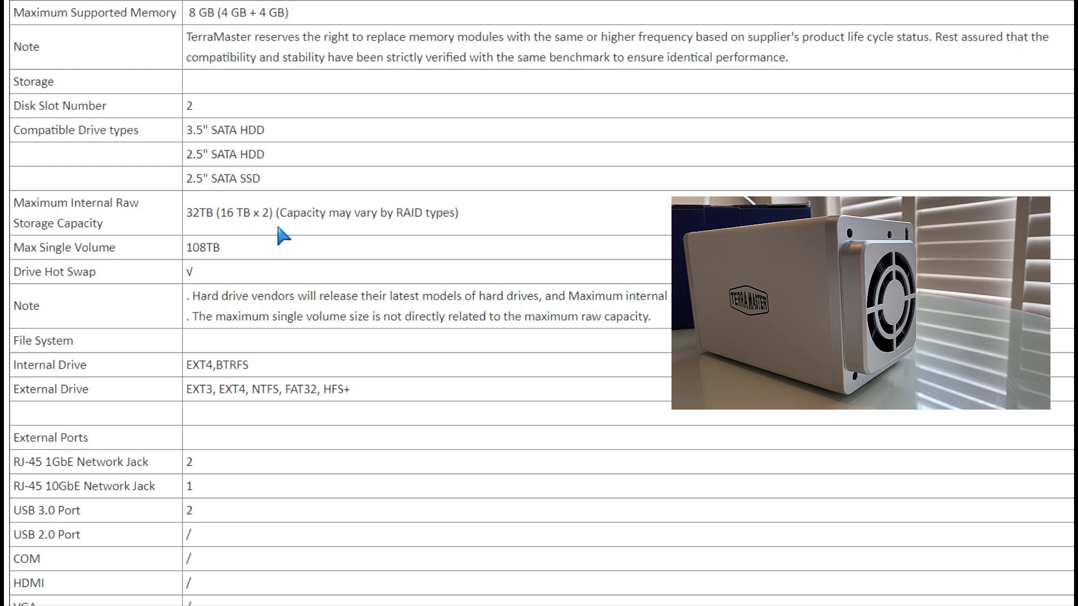
Step: Review the ports, 227x119x133 mm size, 80mm fan, 18.6dB noise and 25.6W consumption rows
scroll("down", 3)
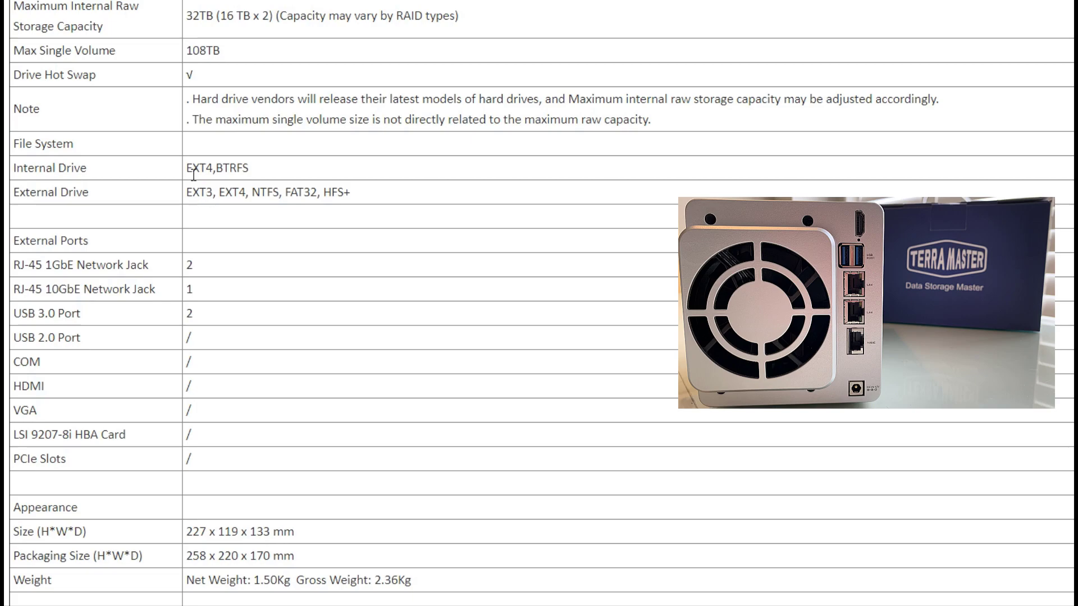
mouse_move(187, 169)
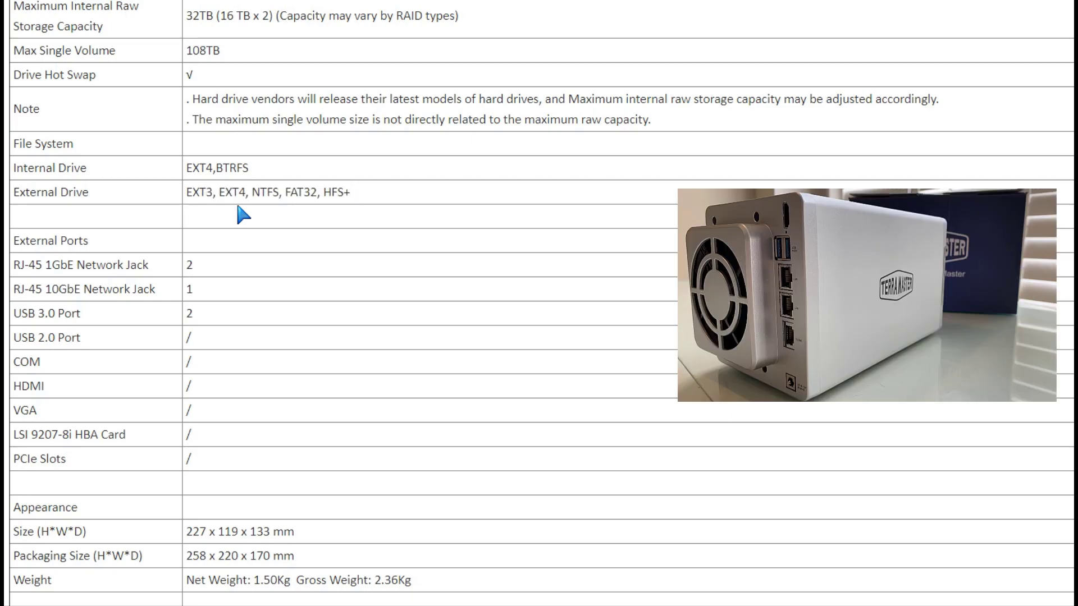
scroll("down", 3)
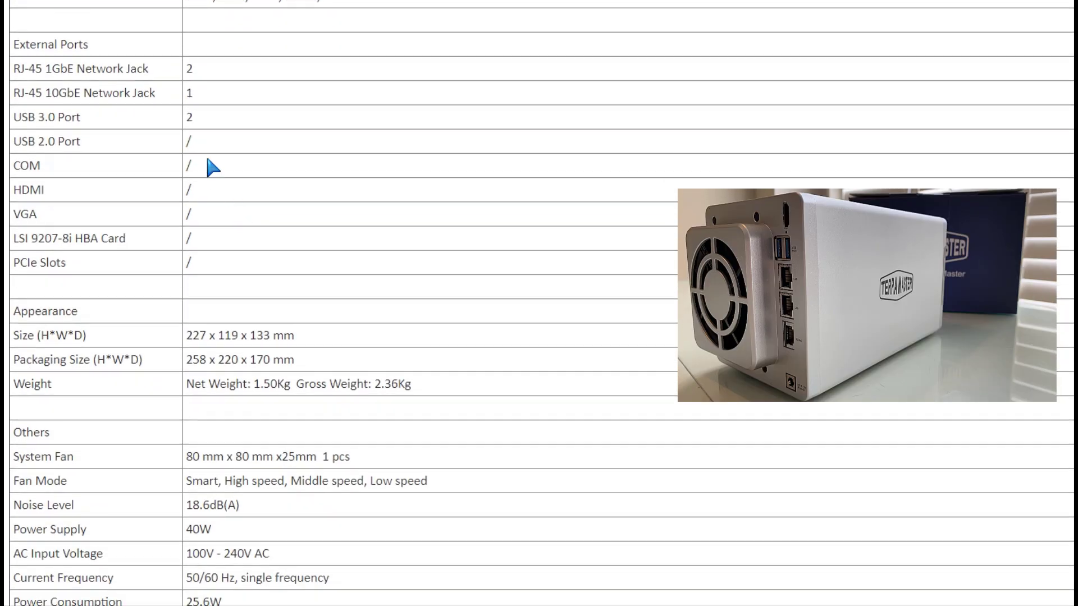
mouse_move(199, 88)
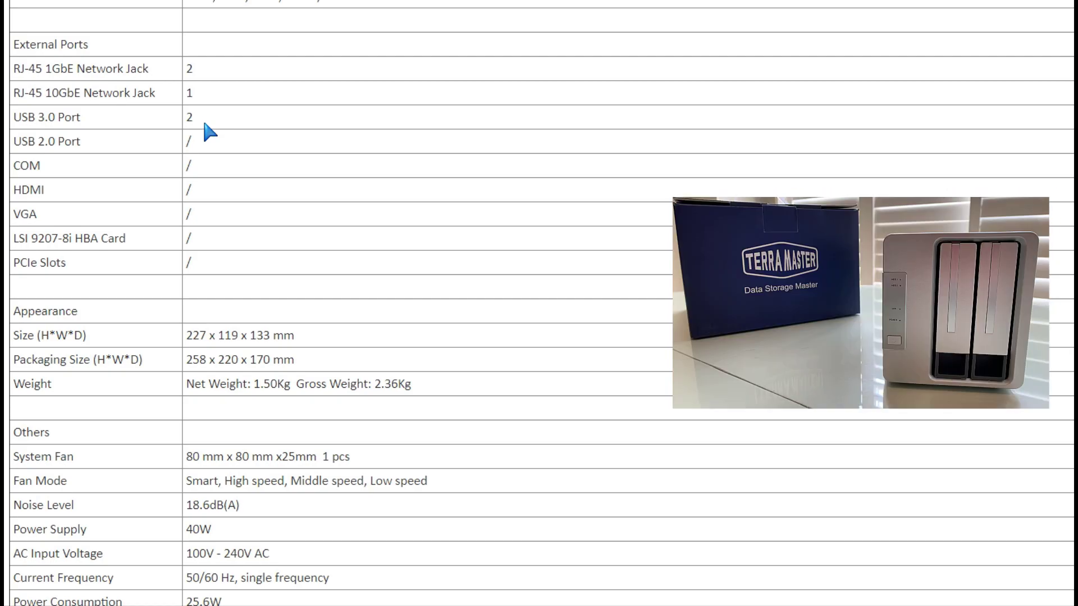
mouse_move(242, 208)
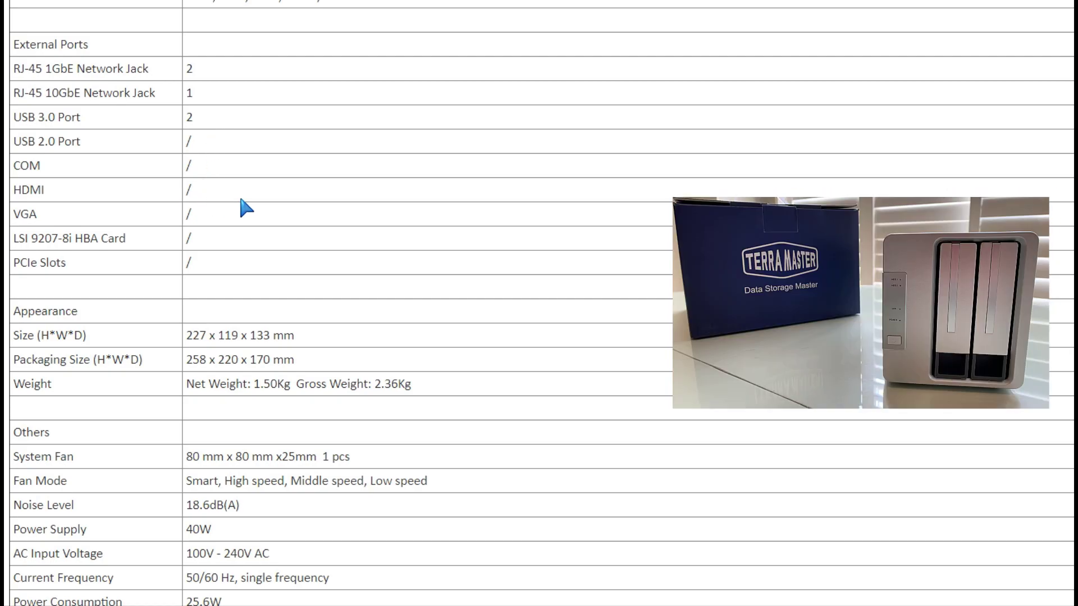
scroll("down", 3)
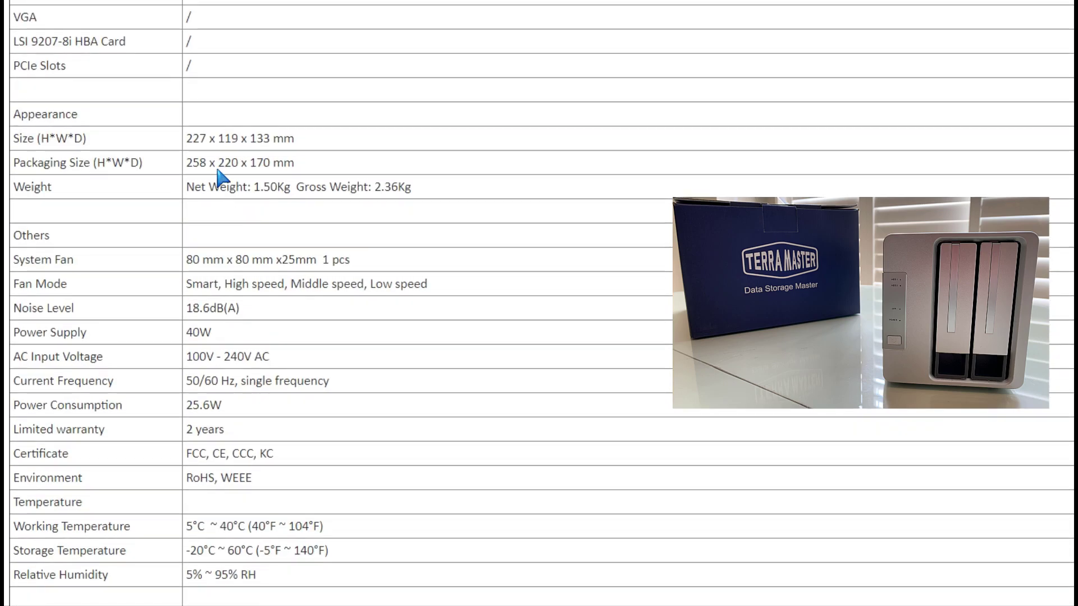
double_click(240, 163)
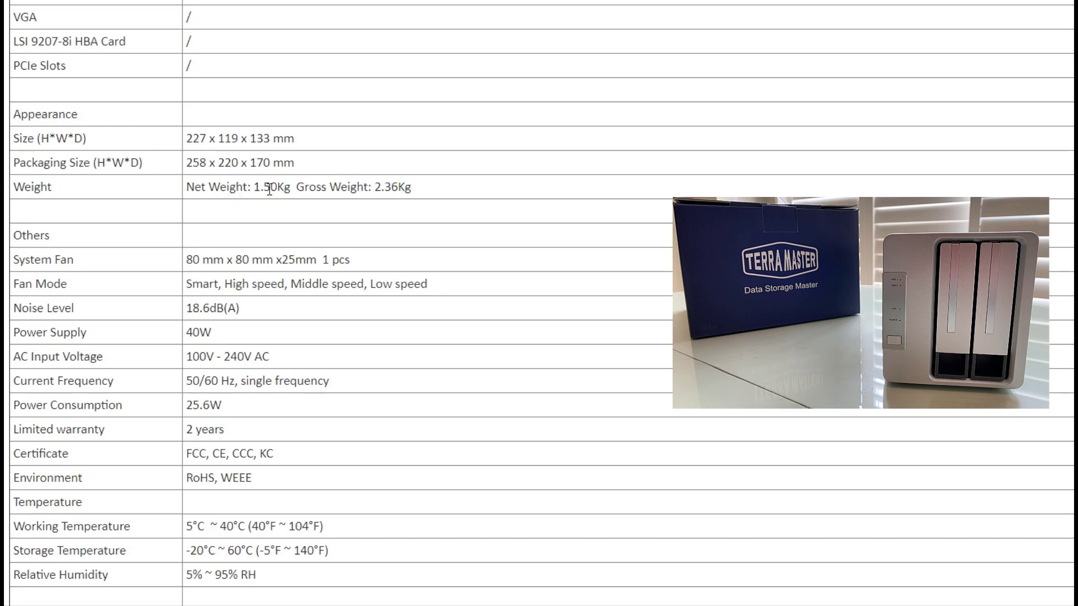
double_click(201, 260)
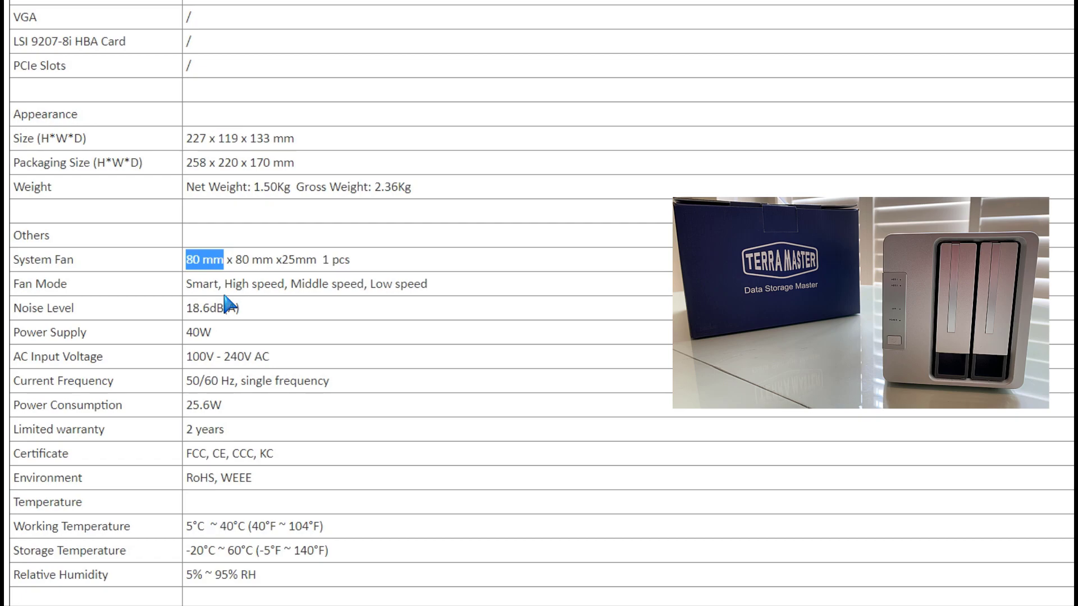
mouse_move(222, 342)
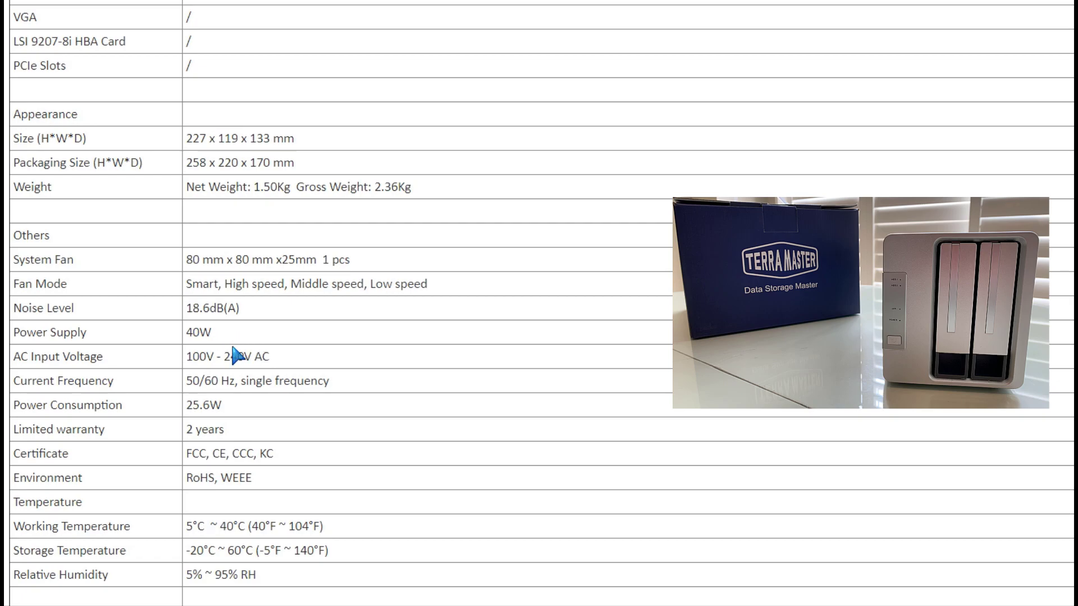
mouse_move(226, 435)
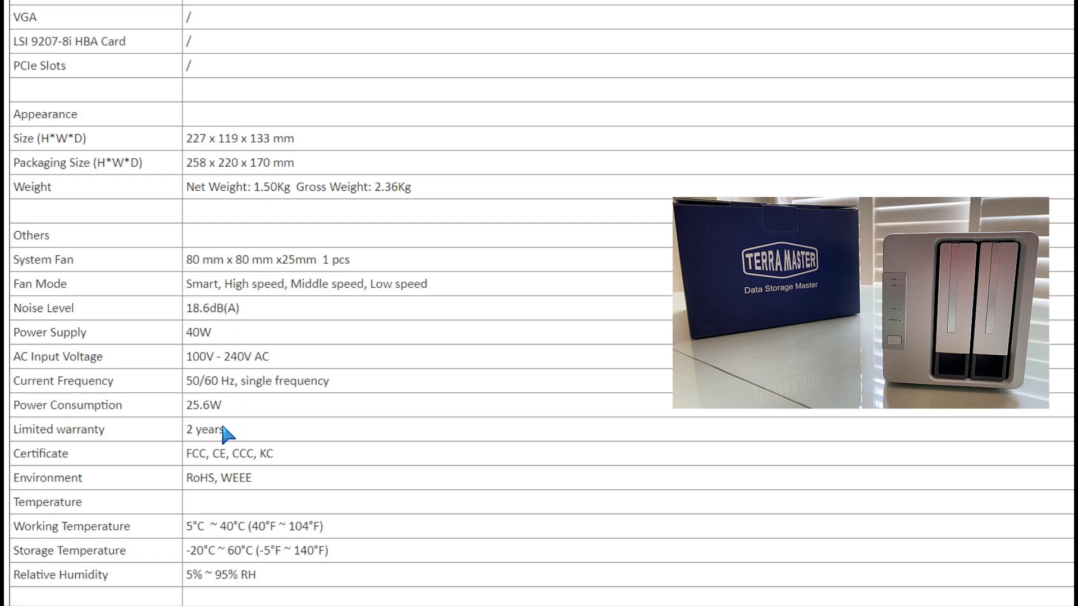
mouse_move(247, 441)
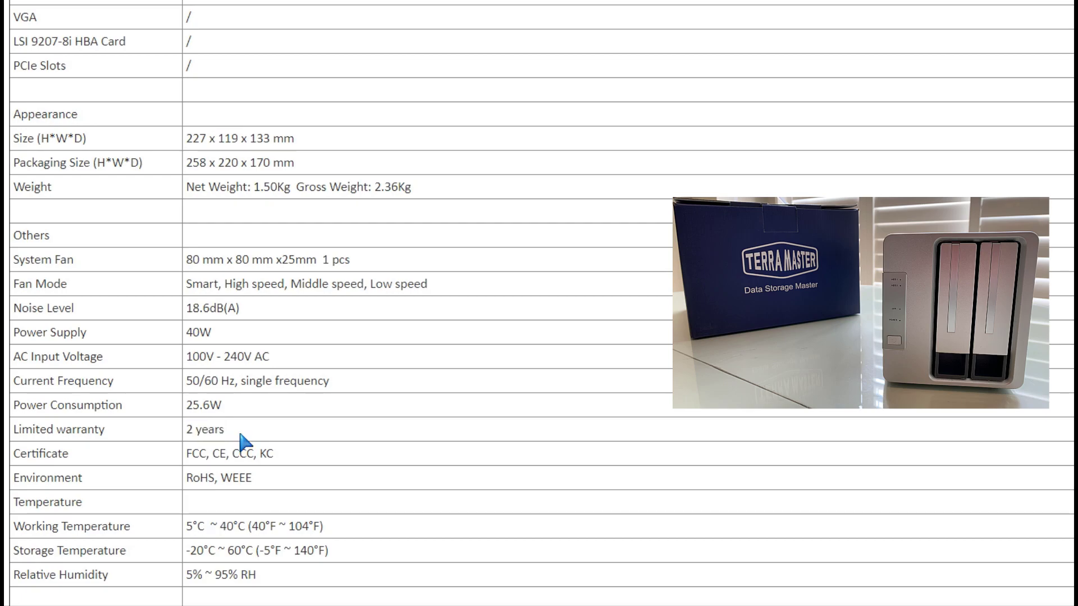
mouse_move(263, 443)
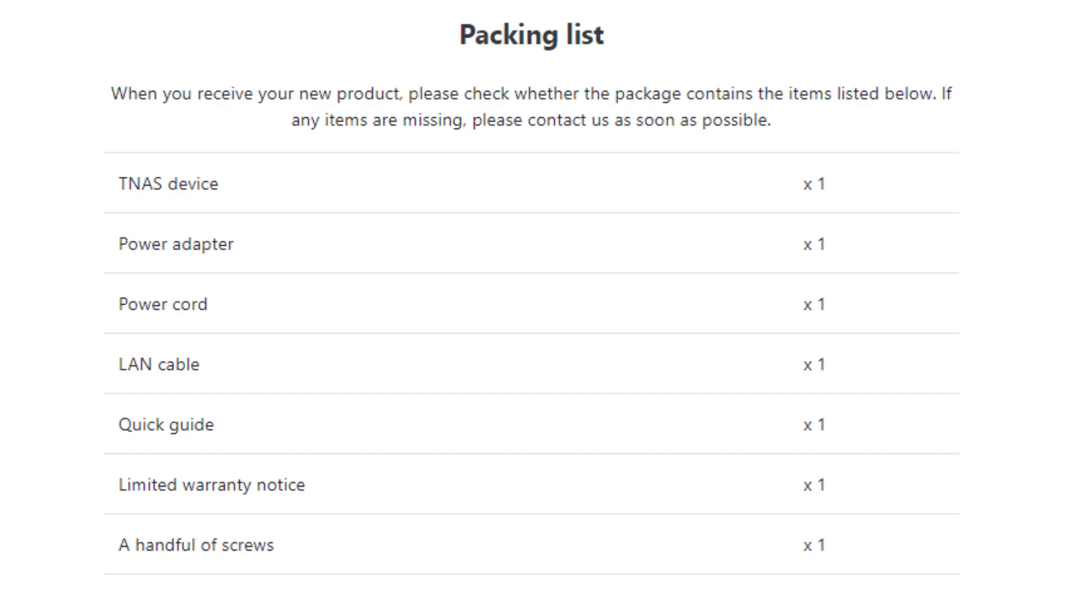
Step: Scroll the product page down to the Packing list of the NAS box contents
scroll("down", 3)
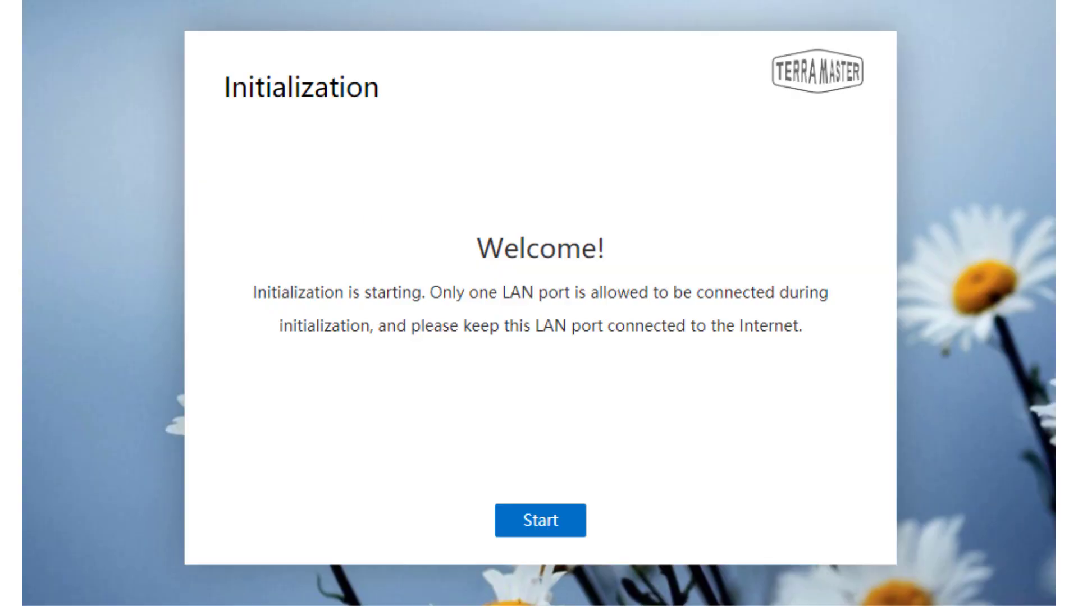
Step: Start initialization and pick the RAID type for the new storage pool on the 8TB drive
left_click(540, 519)
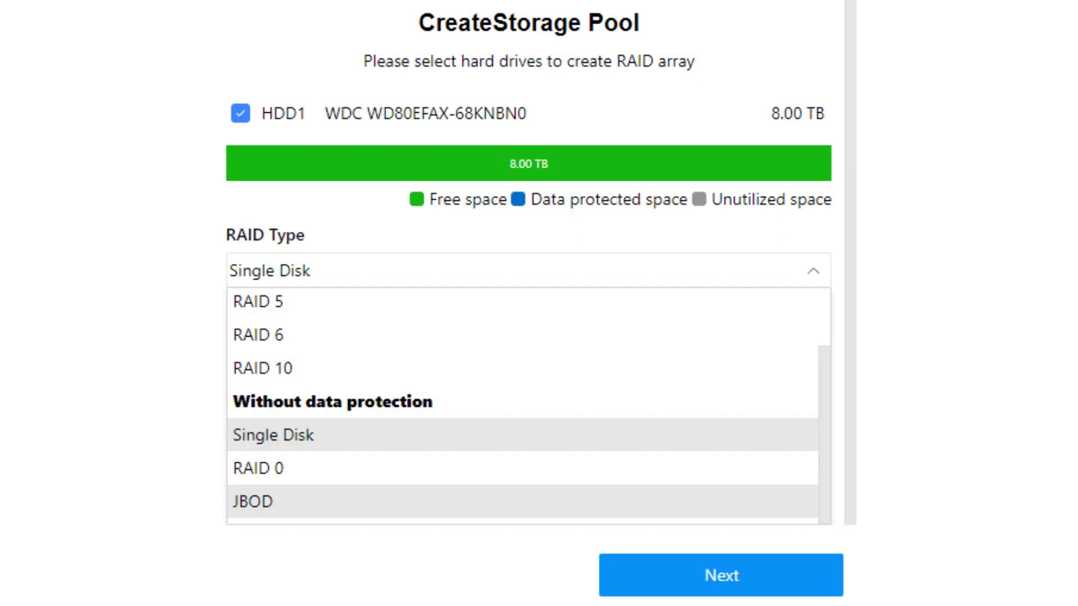
left_click(721, 575)
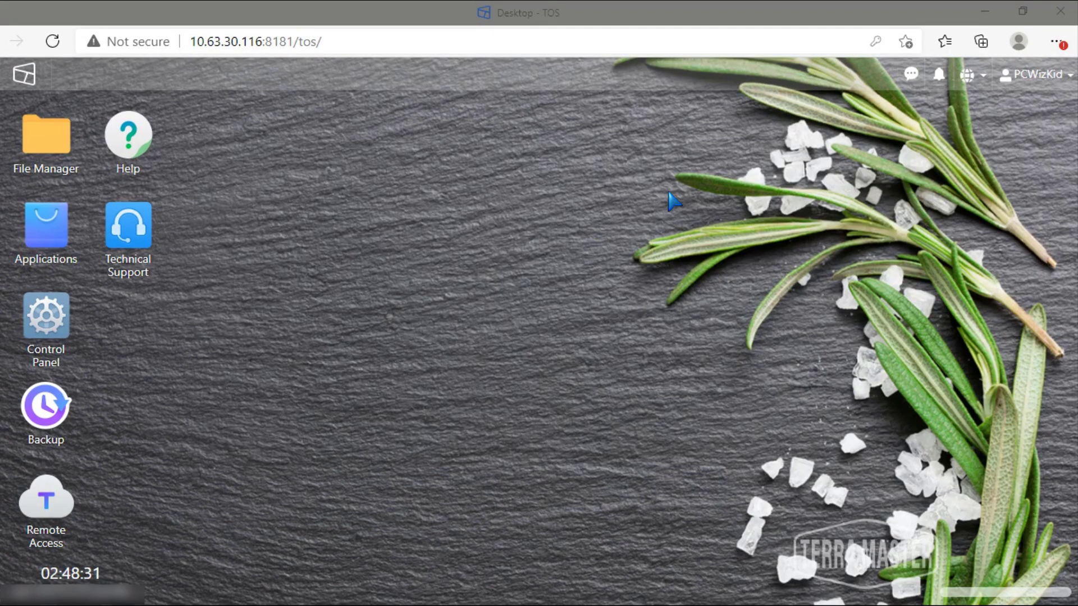
mouse_move(88, 146)
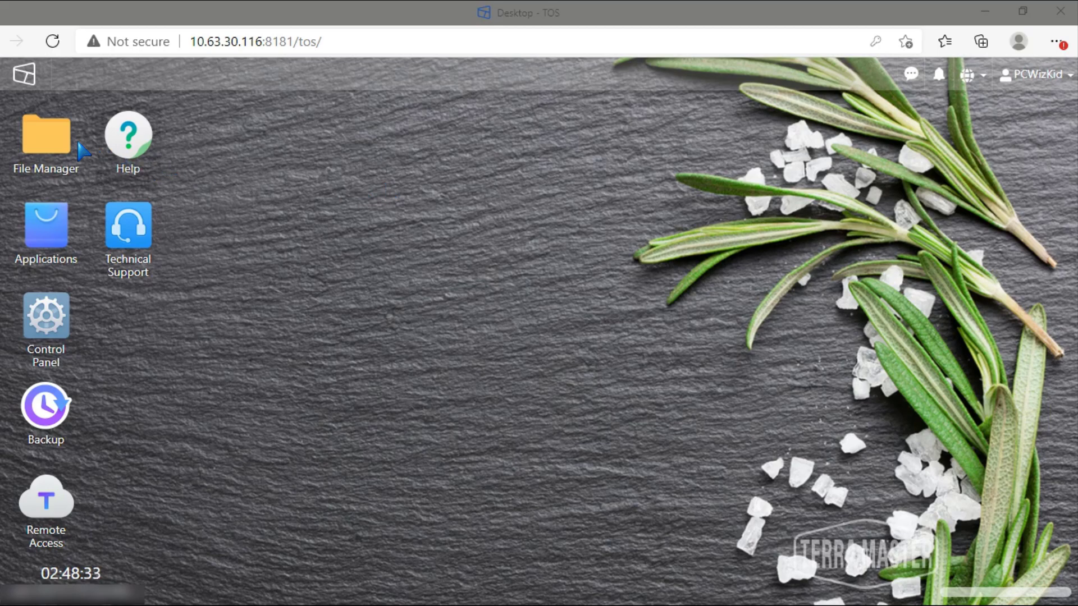
mouse_move(145, 230)
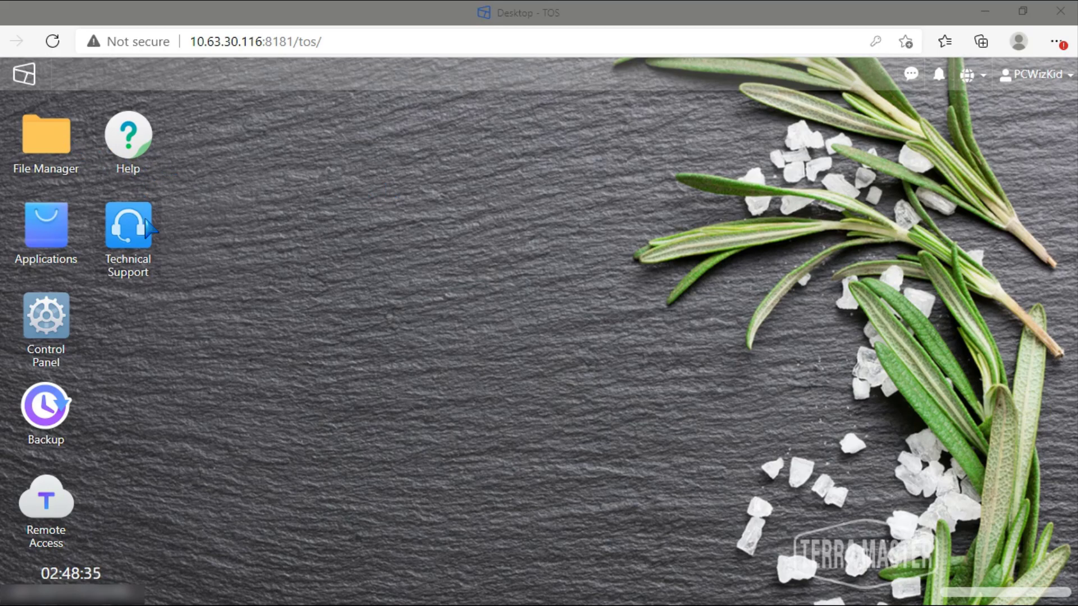
mouse_move(570, 365)
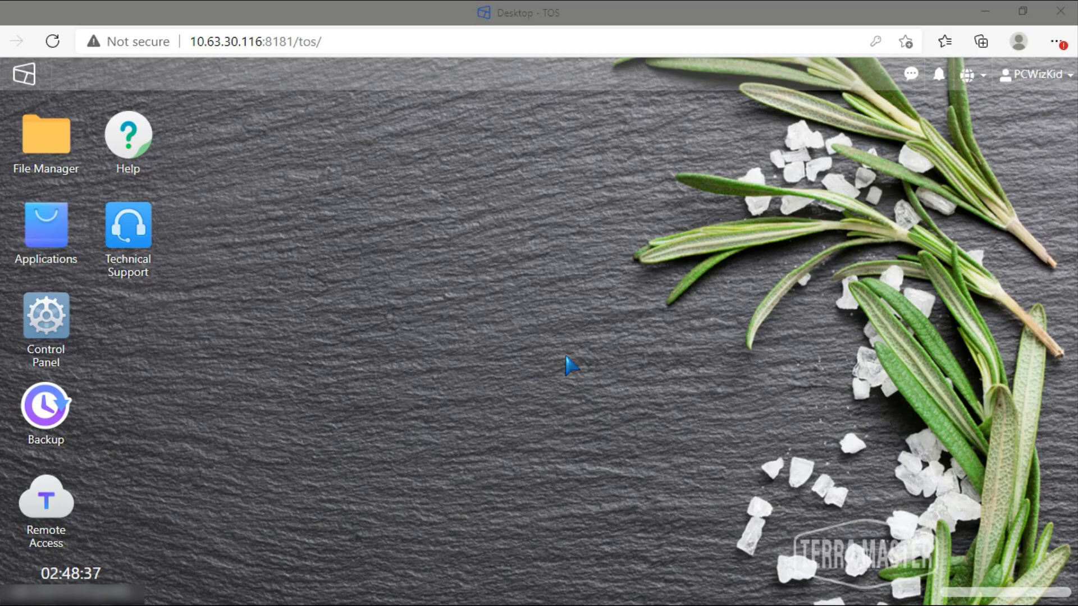
mouse_move(1034, 74)
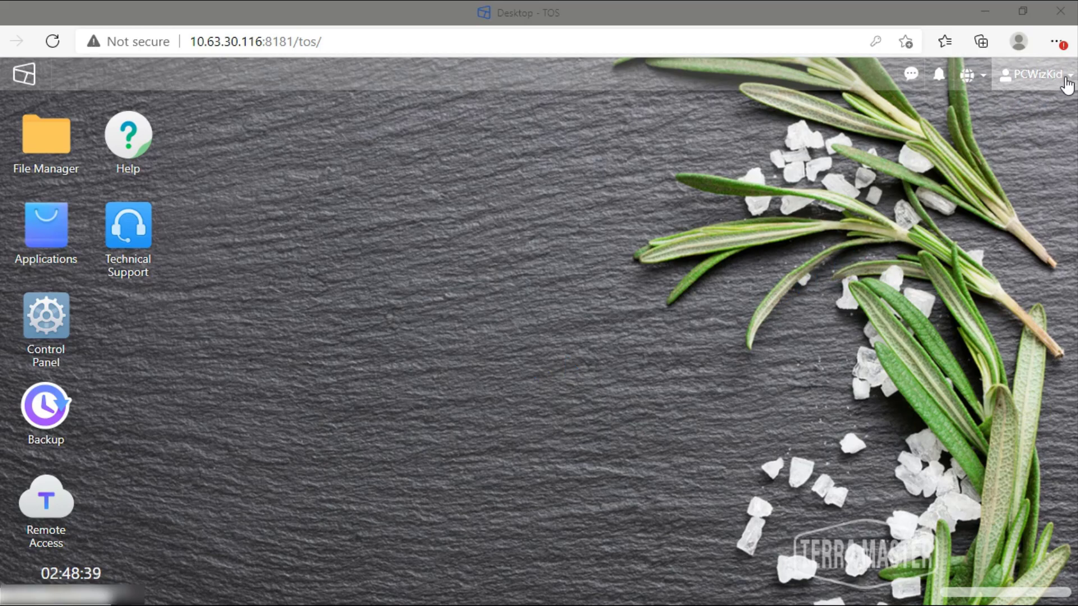
Step: Review the empty notifications panel and its settings with every message type enabled, then close it
left_click(1034, 74)
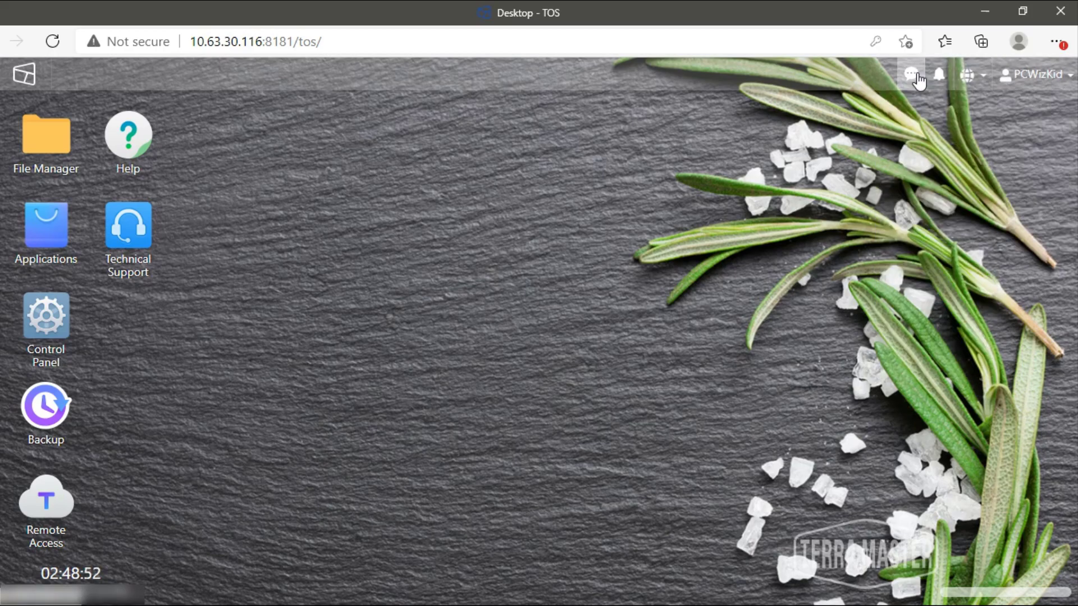
left_click(938, 75)
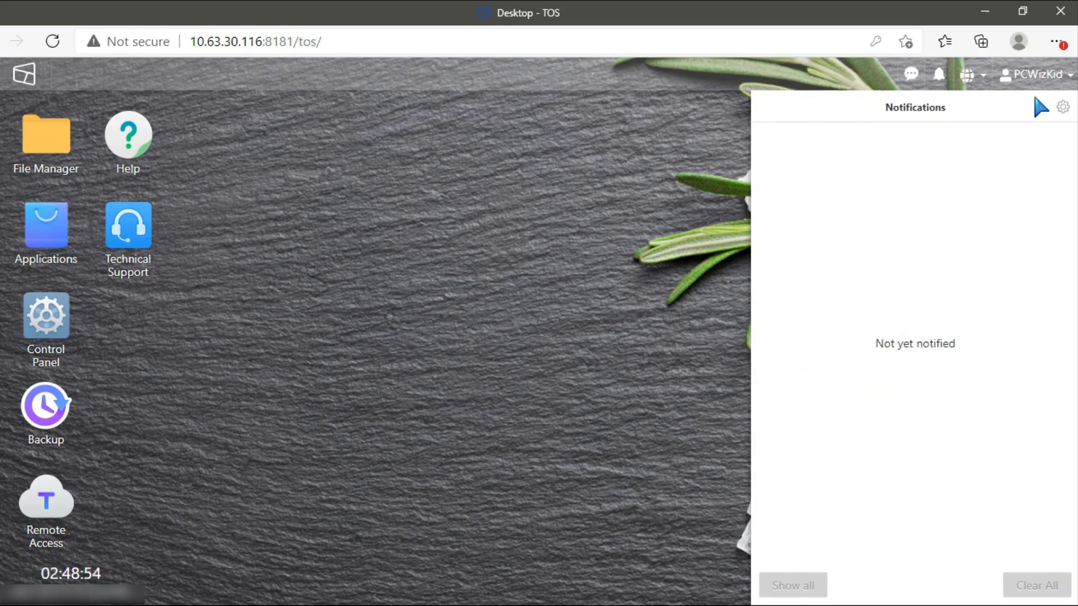
left_click(1062, 107)
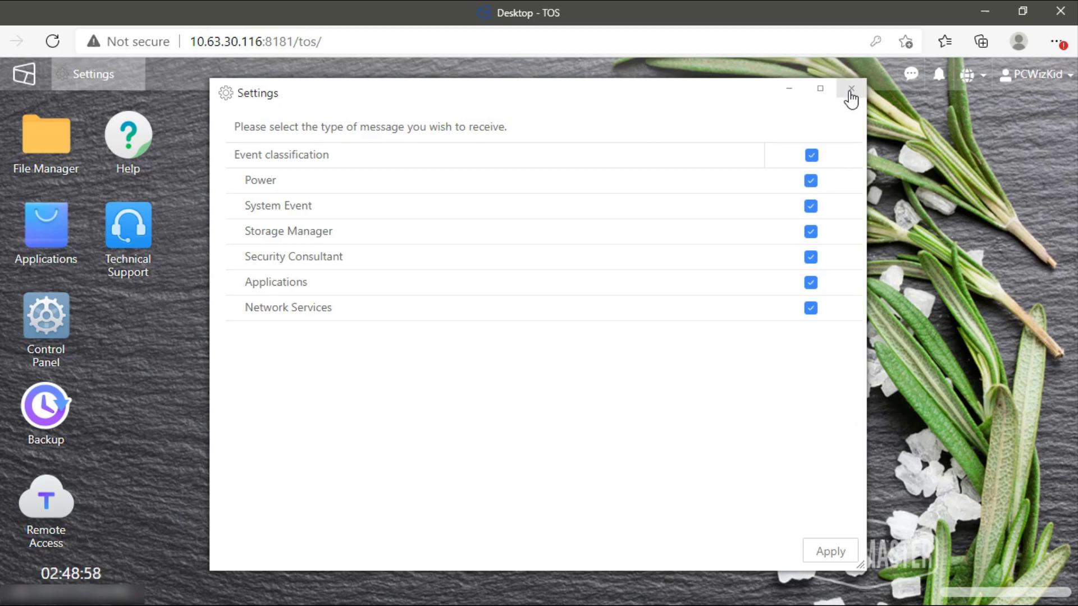
left_click(851, 90)
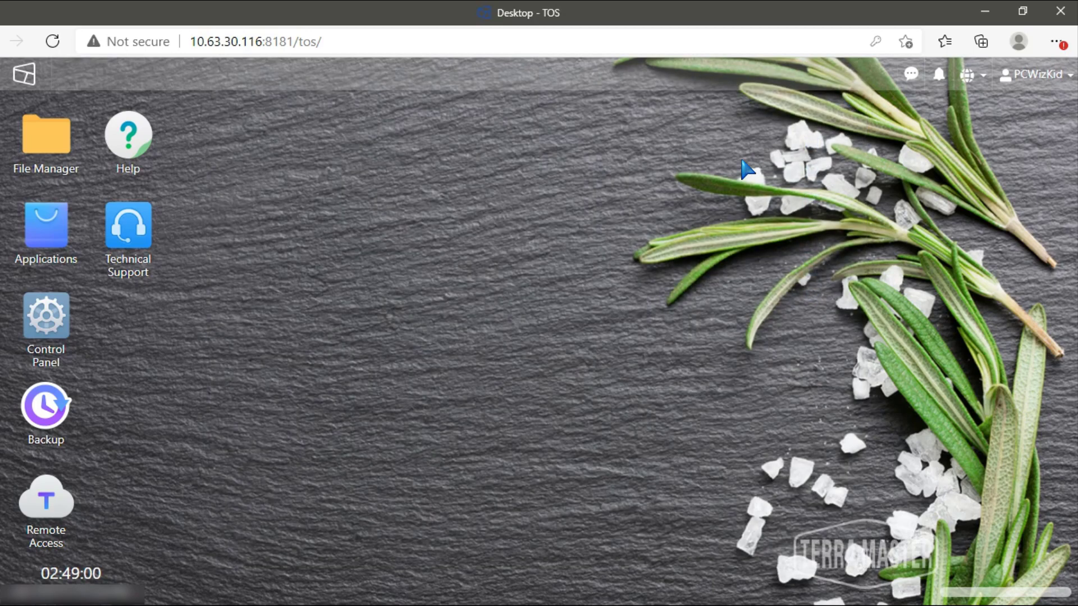
mouse_move(337, 224)
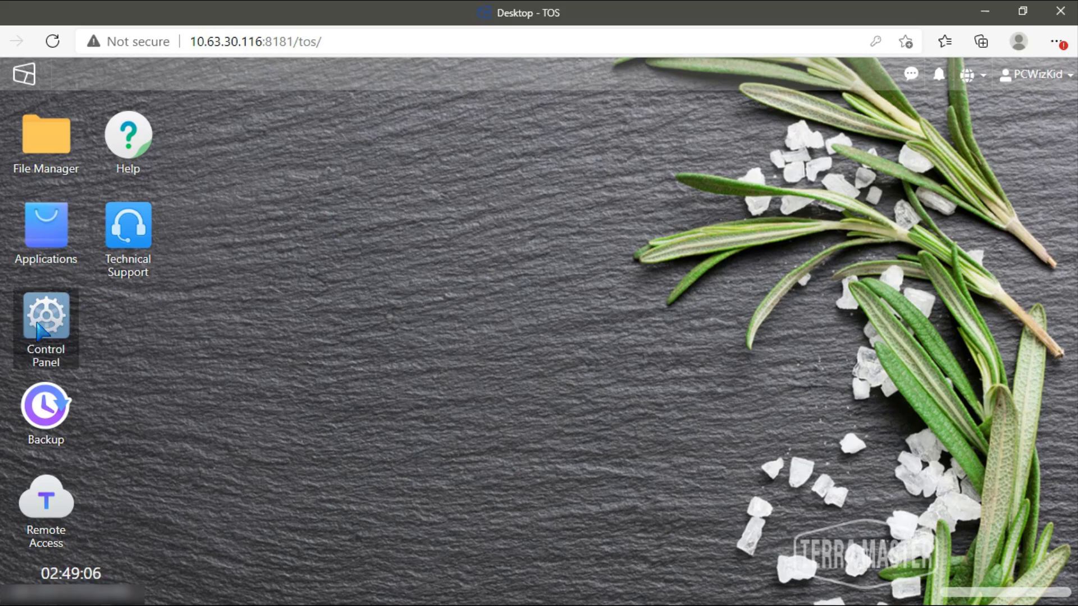
Step: Browse the Control Panel tiles from privileges and network down to system information
double_click(46, 311)
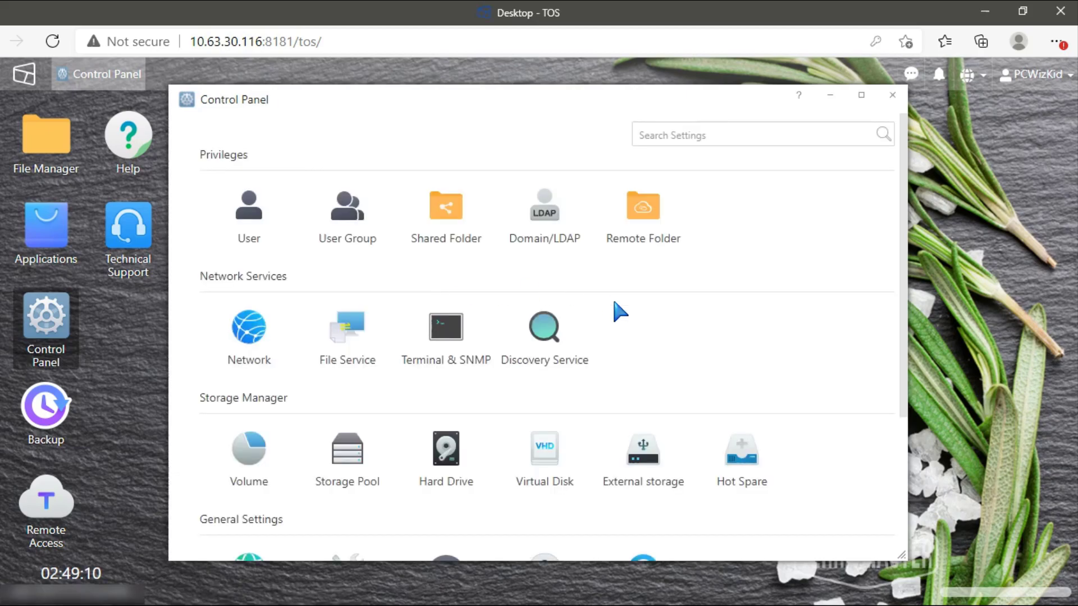
mouse_move(636, 342)
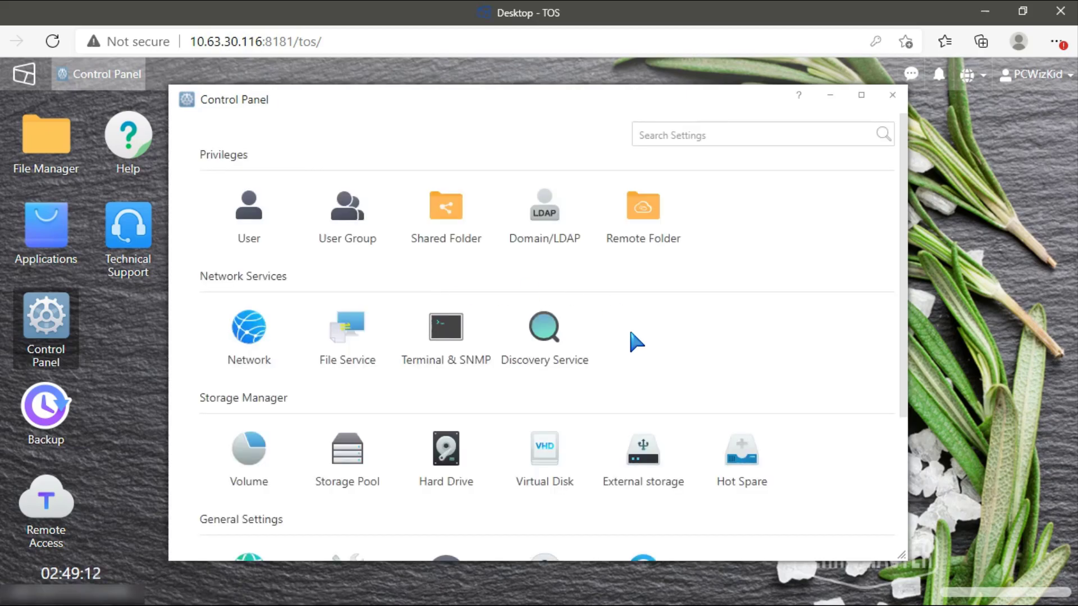
scroll("down", 3)
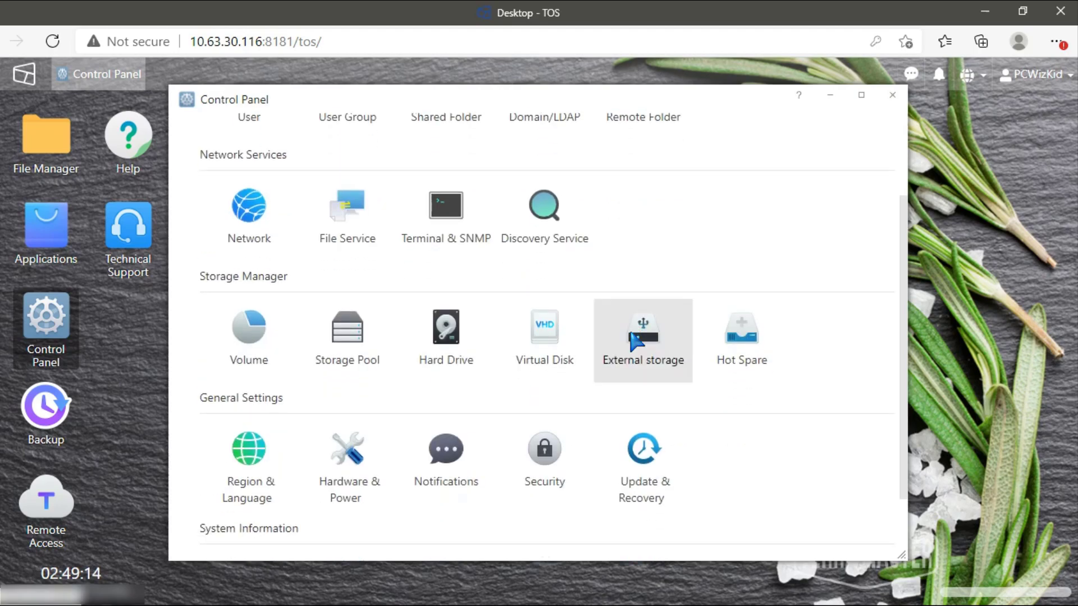
scroll("down", 3)
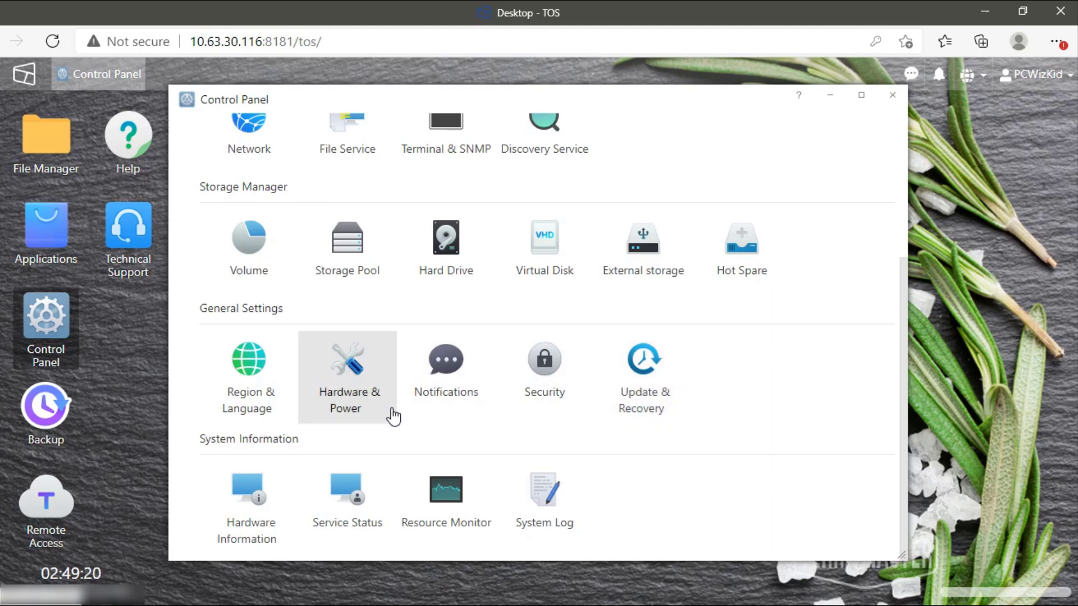
mouse_move(607, 500)
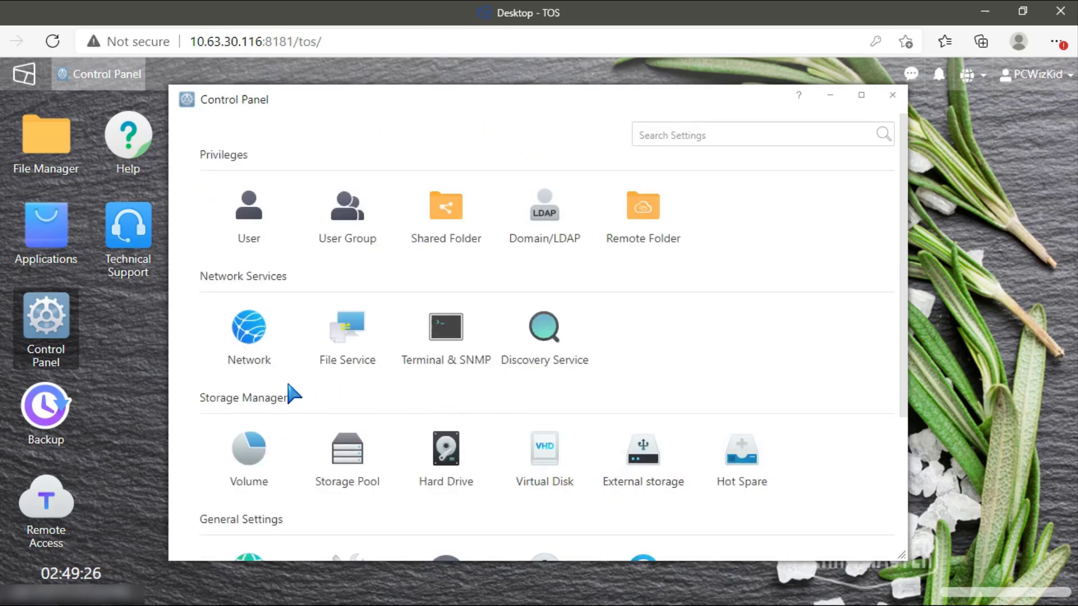
mouse_move(544, 337)
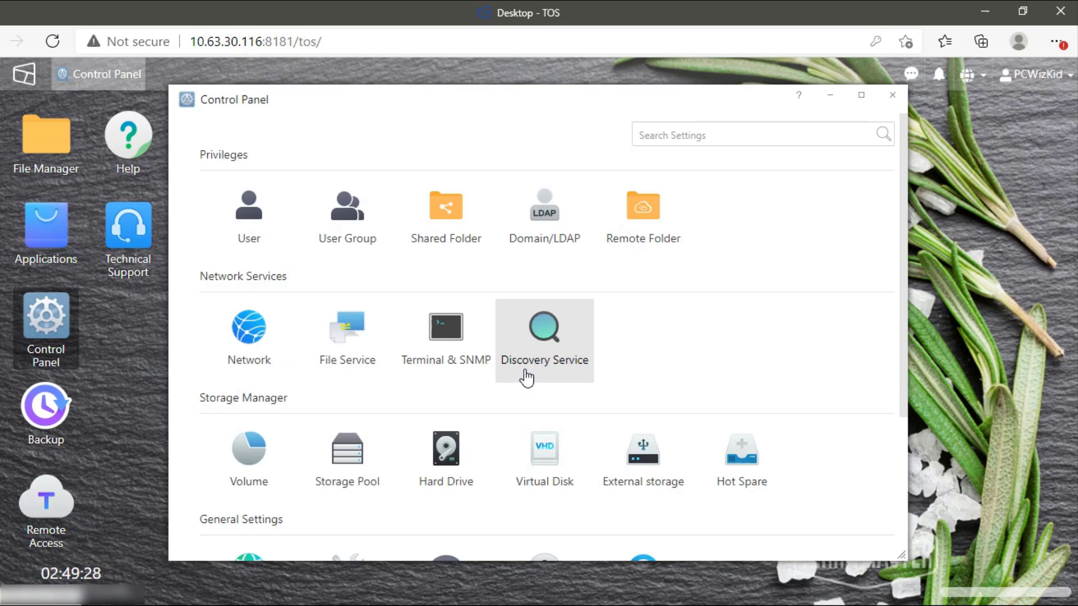
scroll("down", 3)
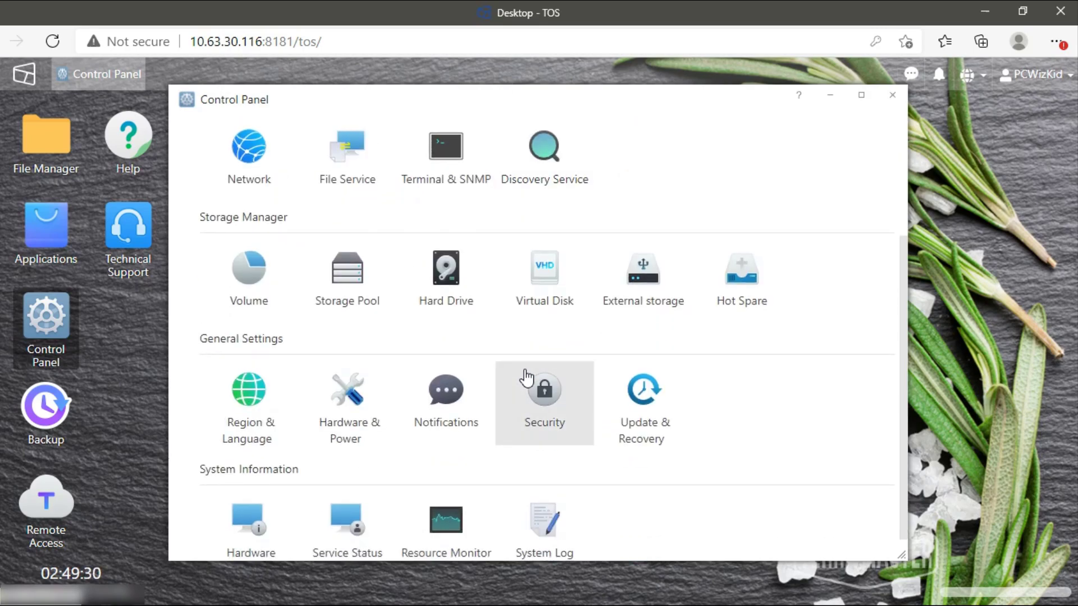
mouse_move(445, 279)
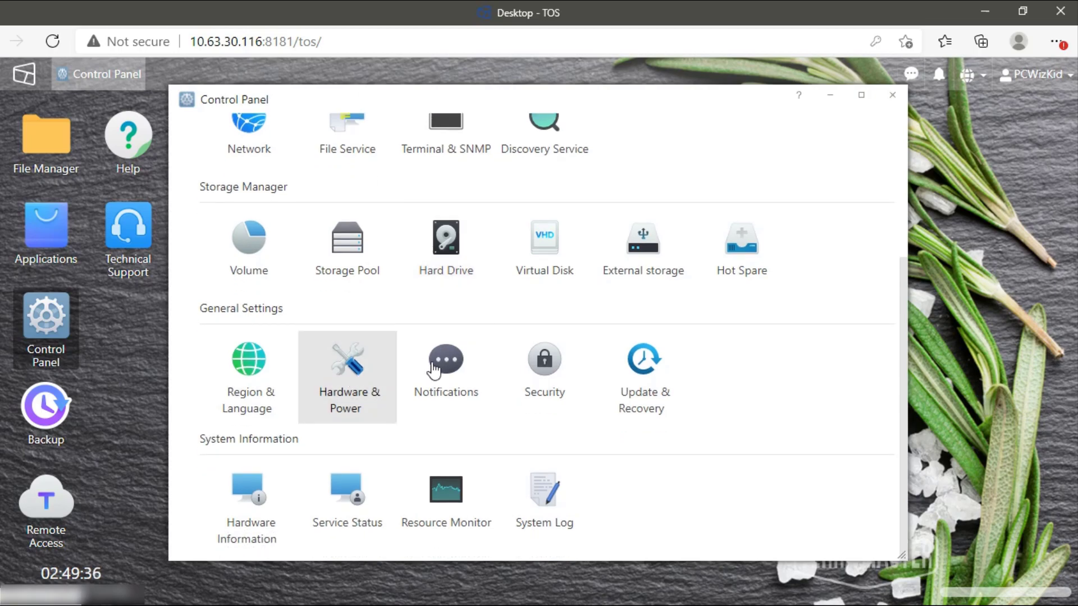
mouse_move(273, 487)
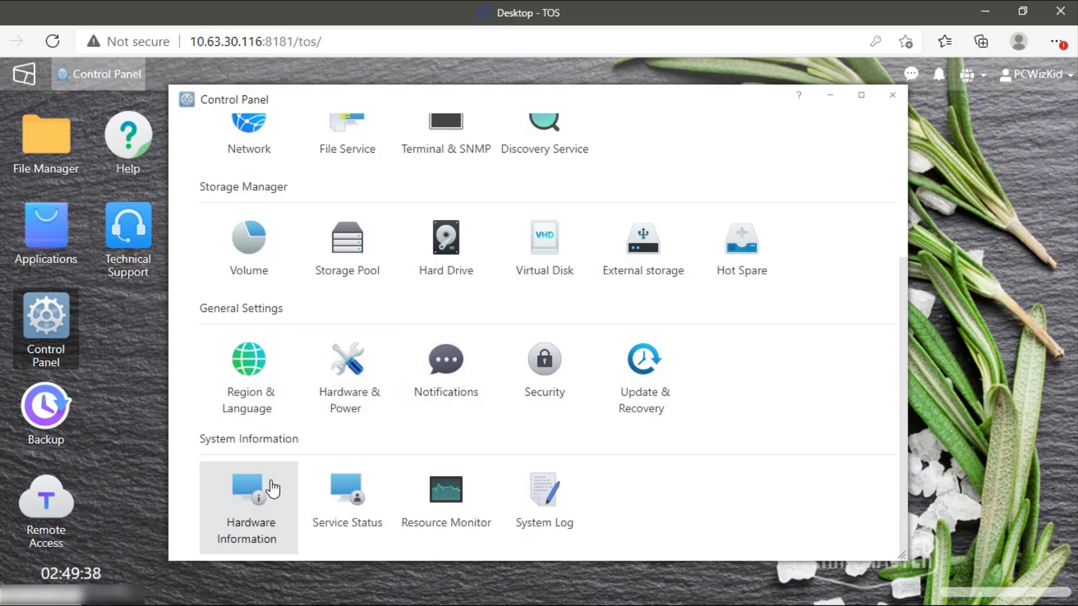
mouse_move(266, 496)
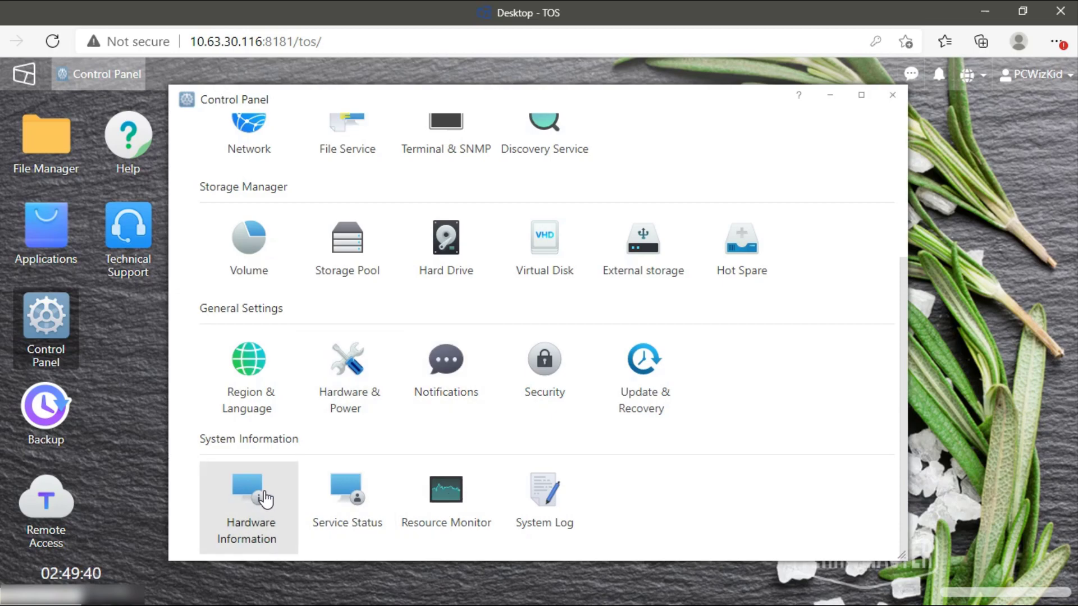
Step: Show Hardware Information: Celeron J3455 at 0.5% usage, 42 °C, 4096 MB memory
left_click(248, 502)
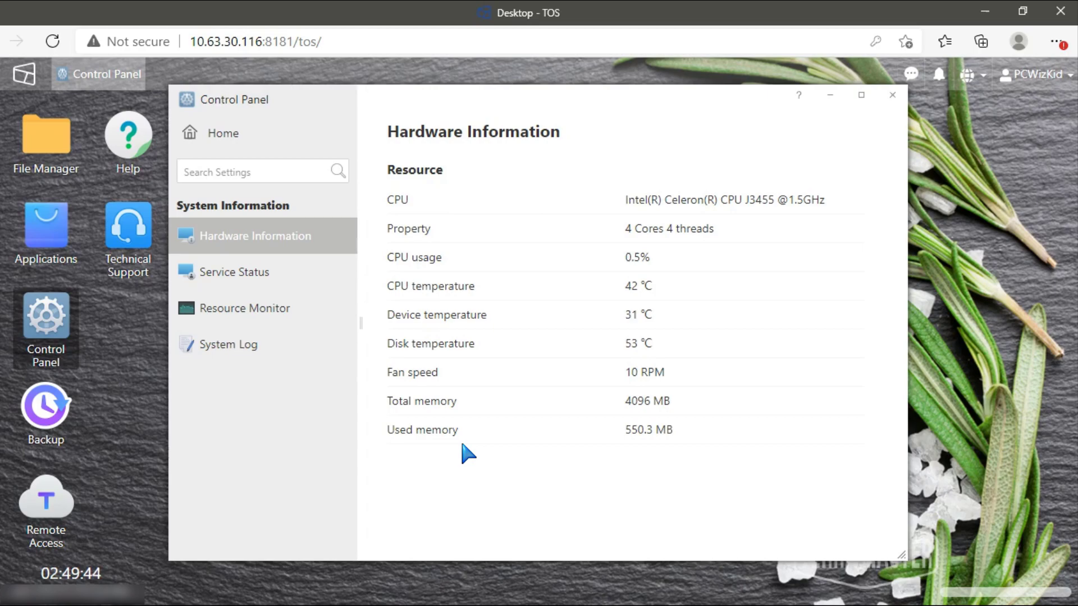
mouse_move(673, 316)
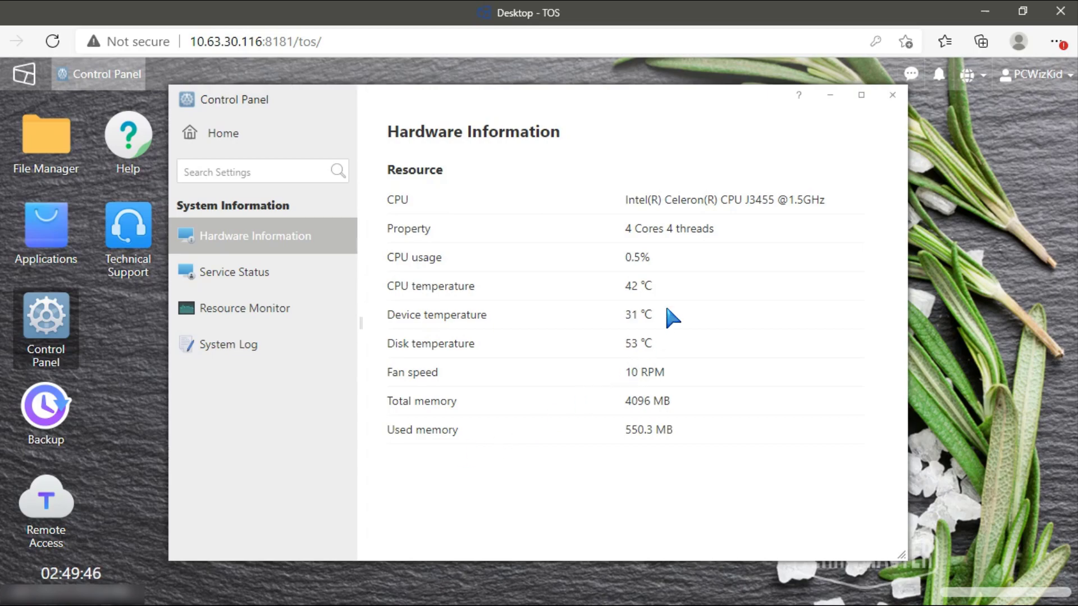
mouse_move(787, 215)
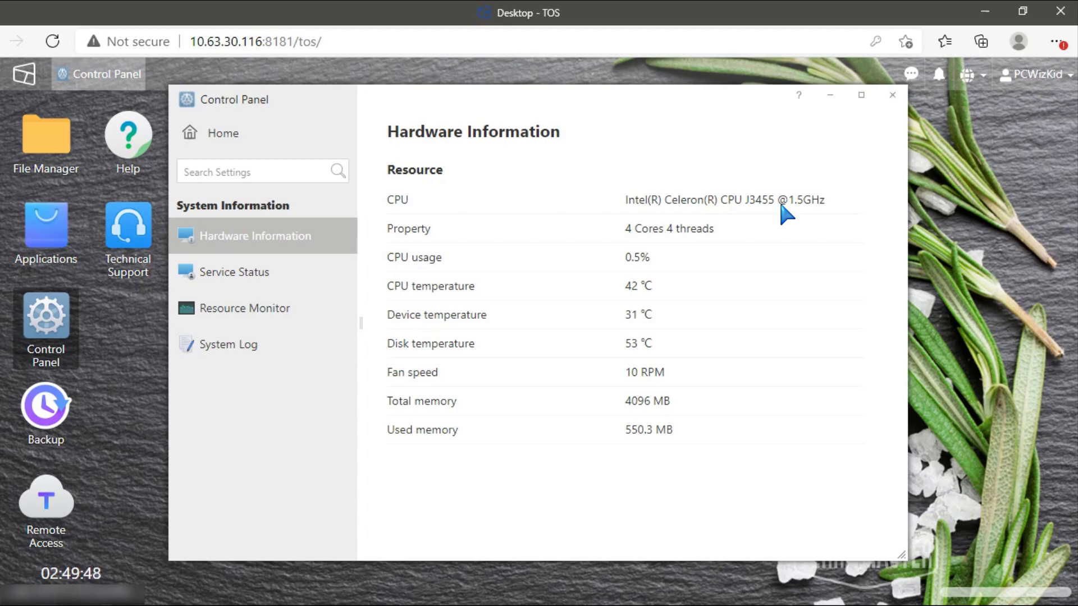
mouse_move(677, 264)
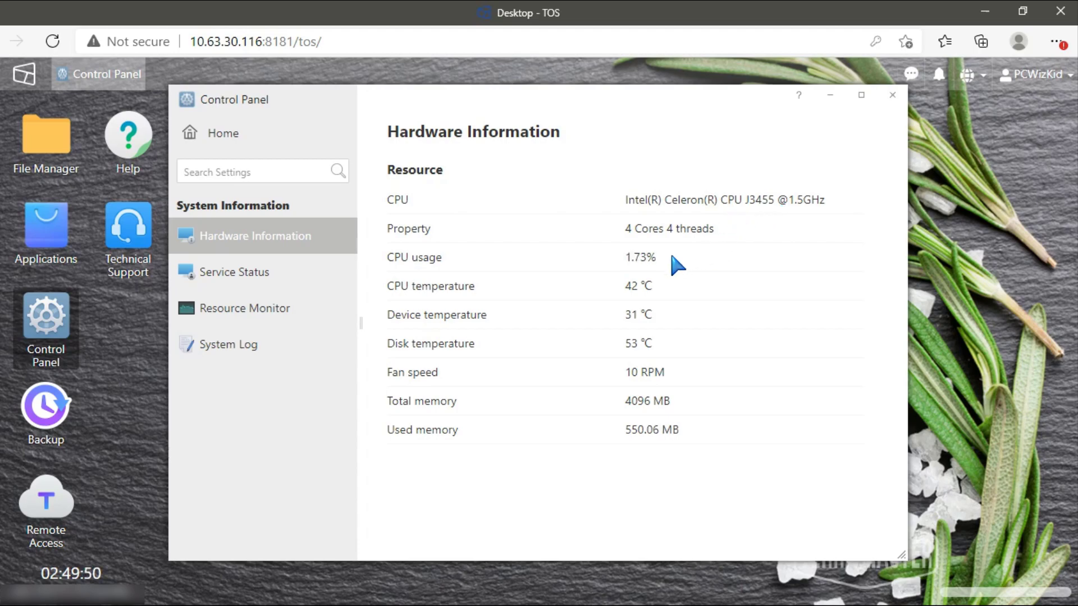
mouse_move(677, 306)
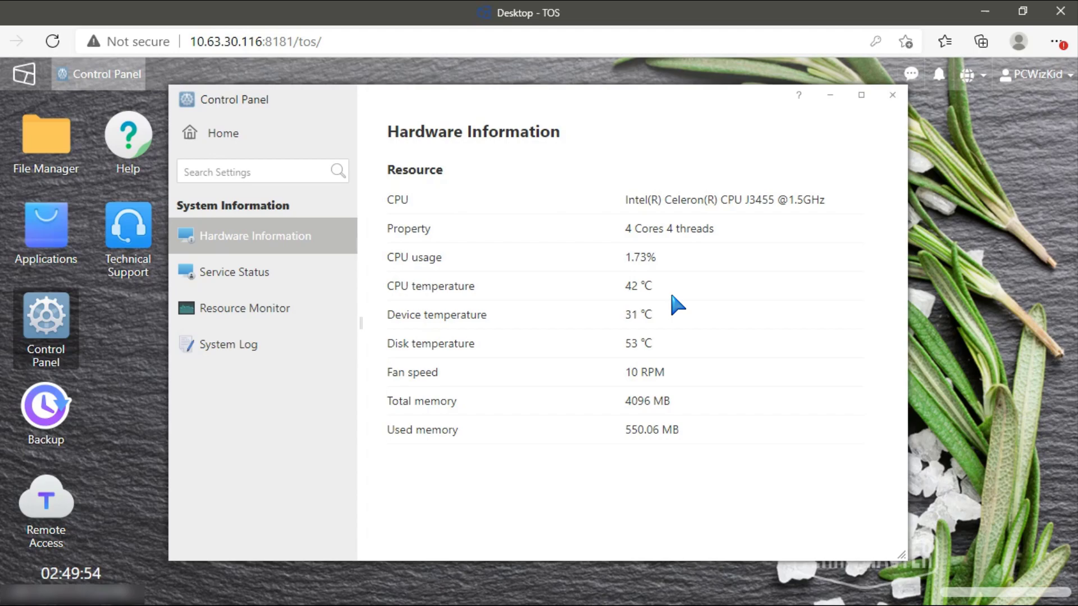
mouse_move(677, 347)
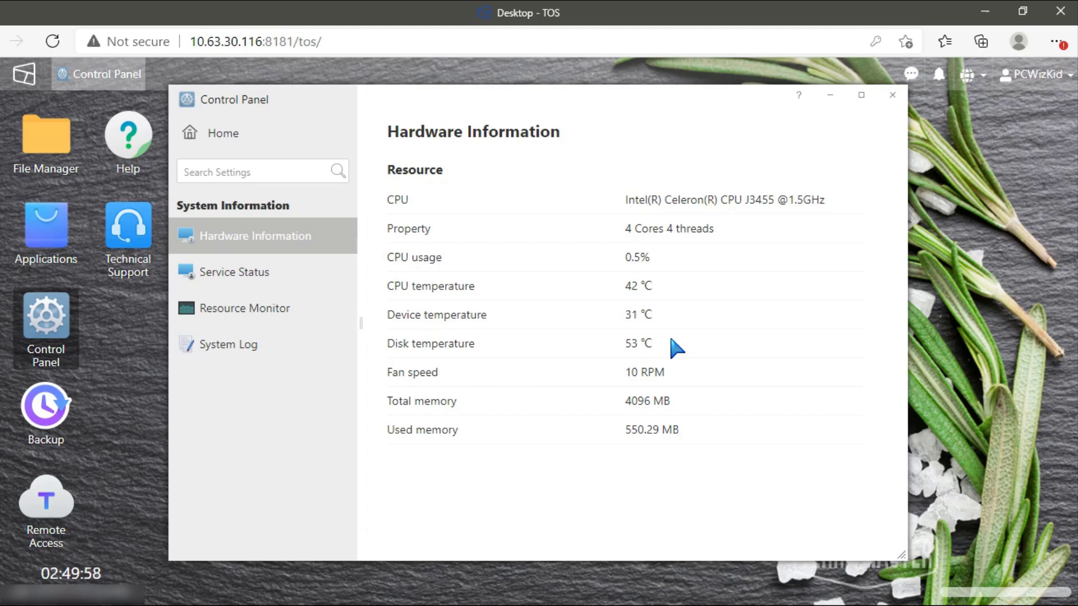
mouse_move(639, 386)
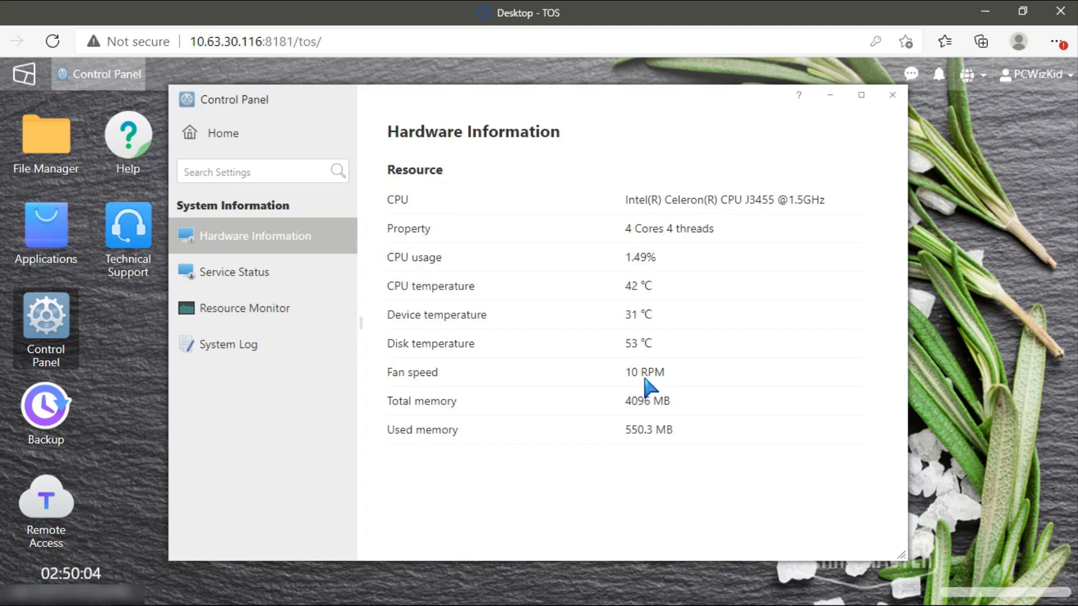
mouse_move(416, 302)
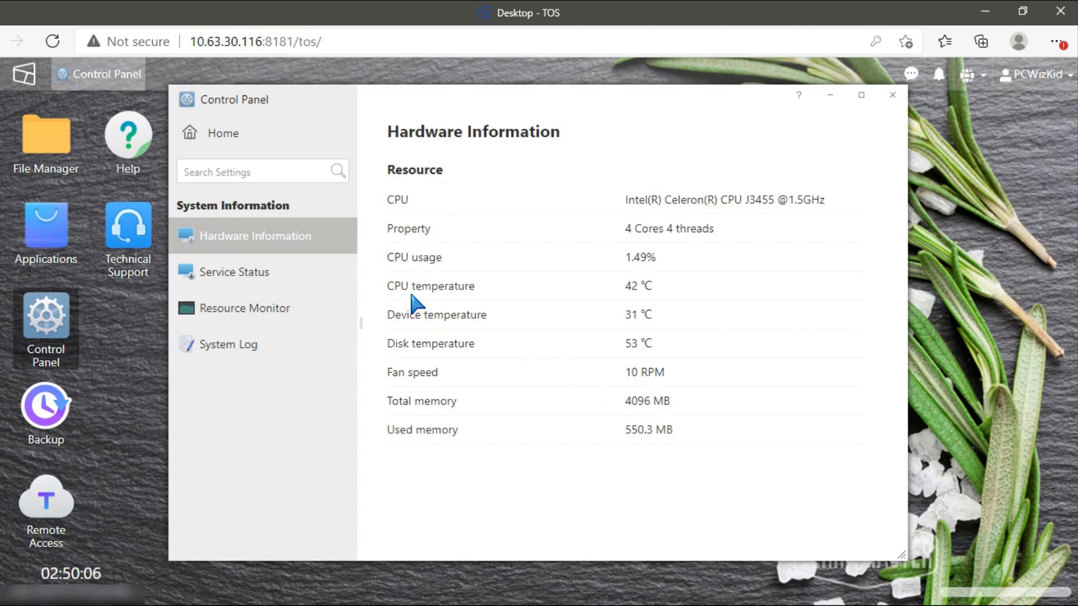
mouse_move(307, 271)
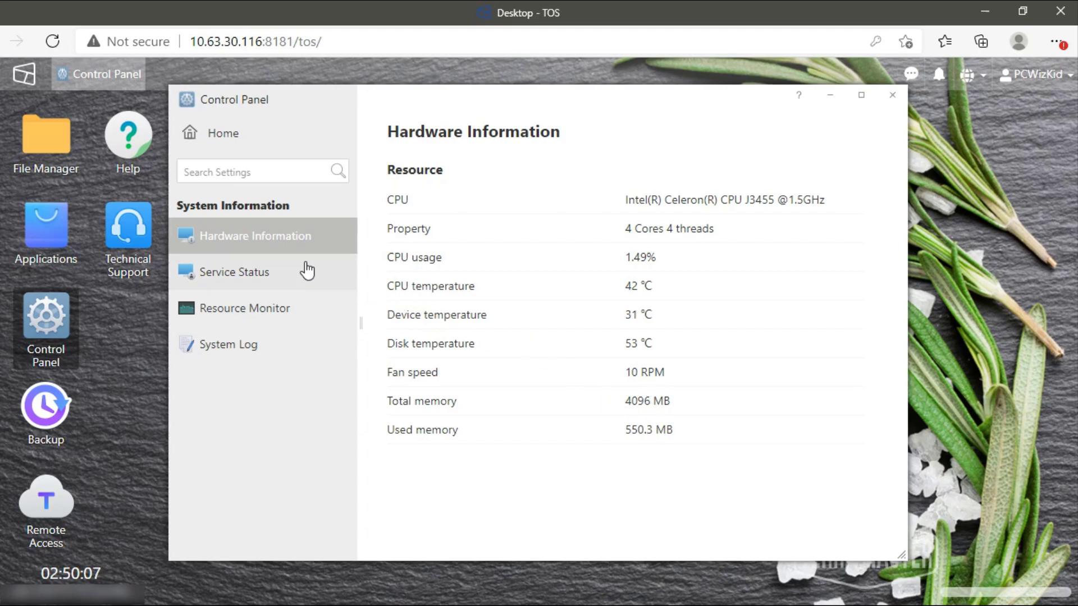
Step: Check Service Status (AFP and NFS enabled), then list running root processes in Resource Monitor
left_click(233, 272)
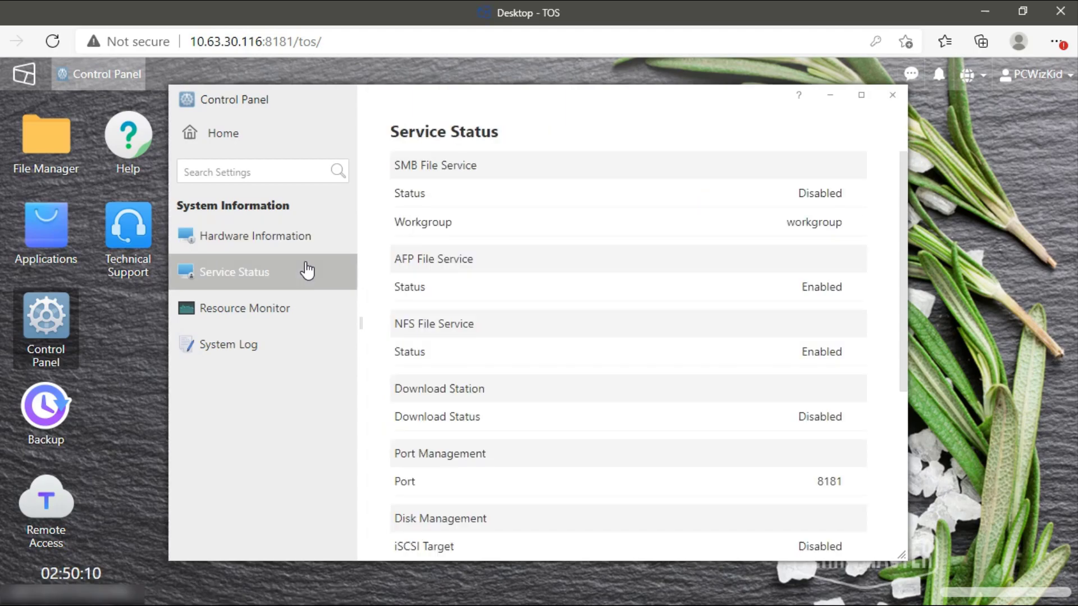
mouse_move(313, 330)
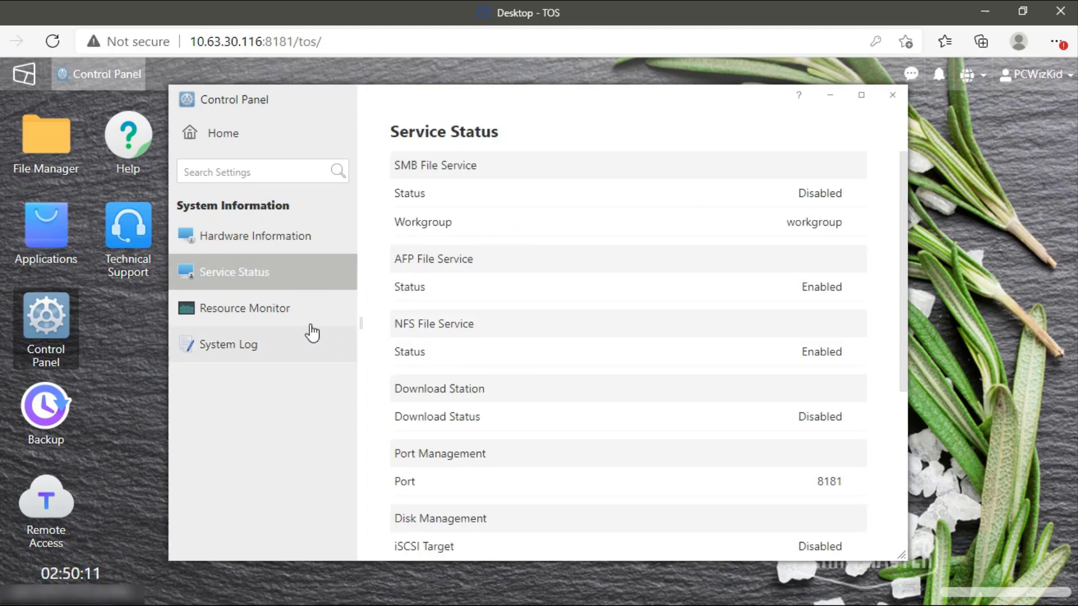
left_click(243, 308)
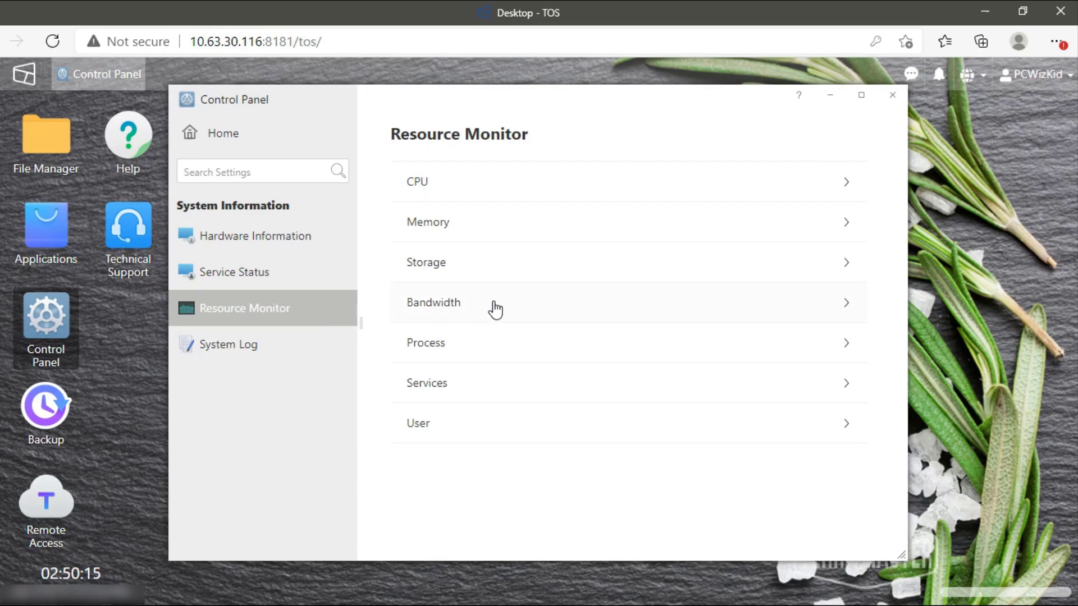
left_click(425, 343)
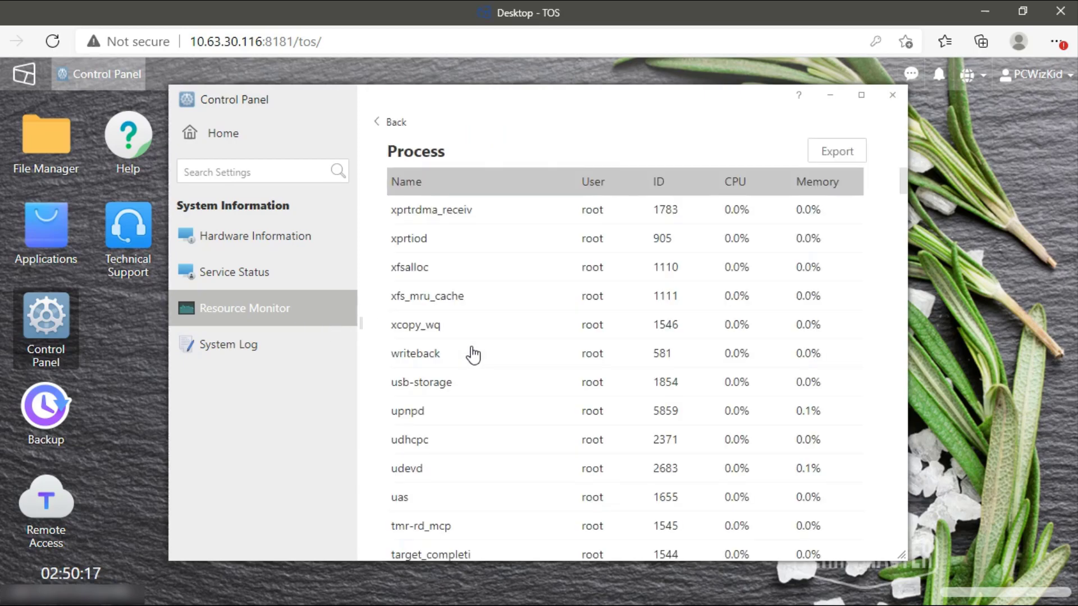
mouse_move(469, 270)
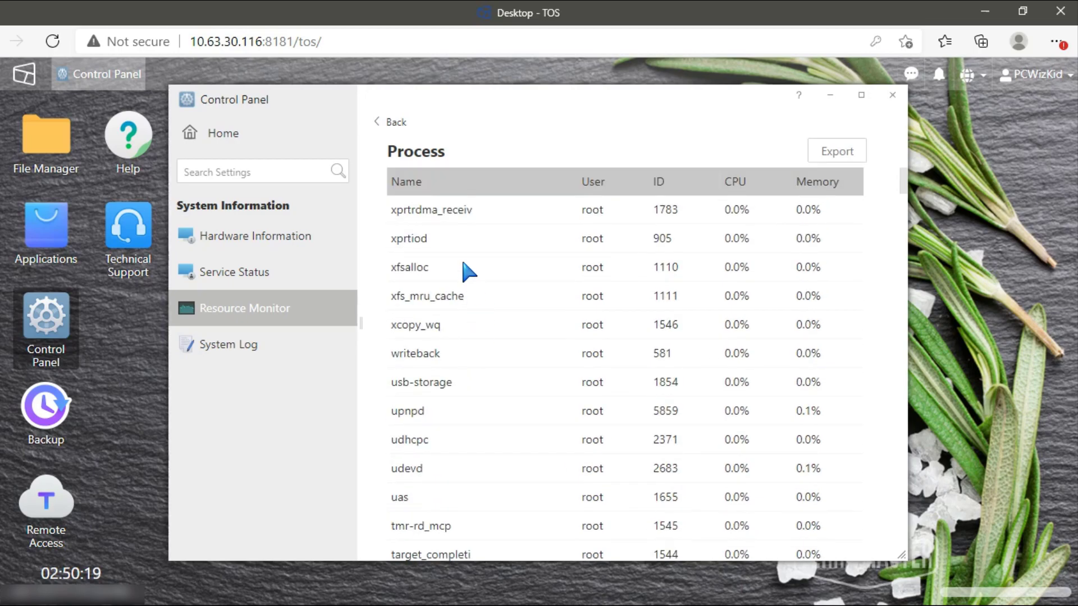
mouse_move(468, 220)
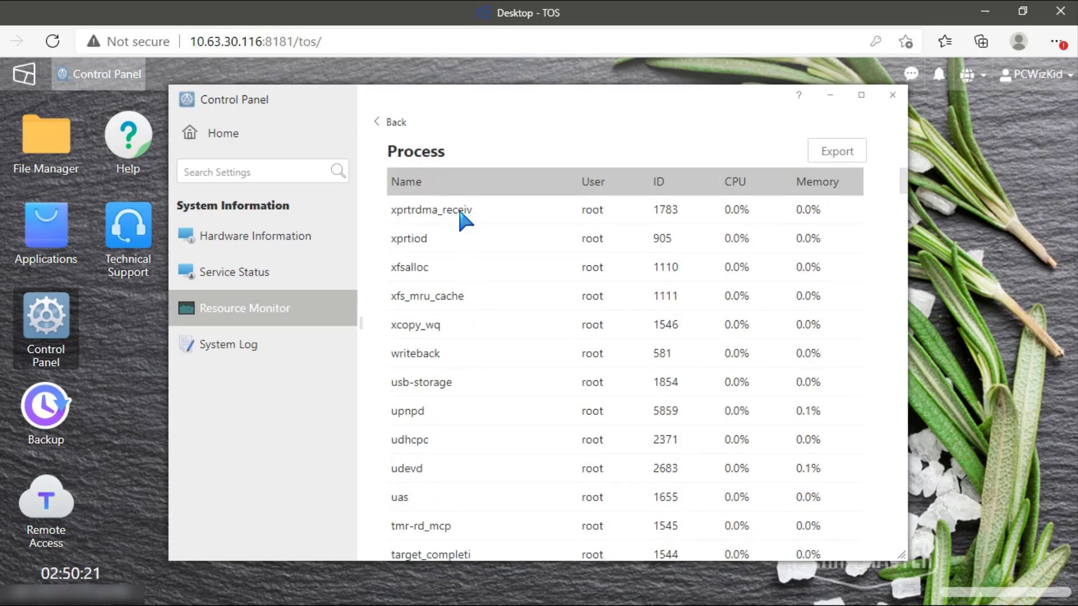
mouse_move(301, 263)
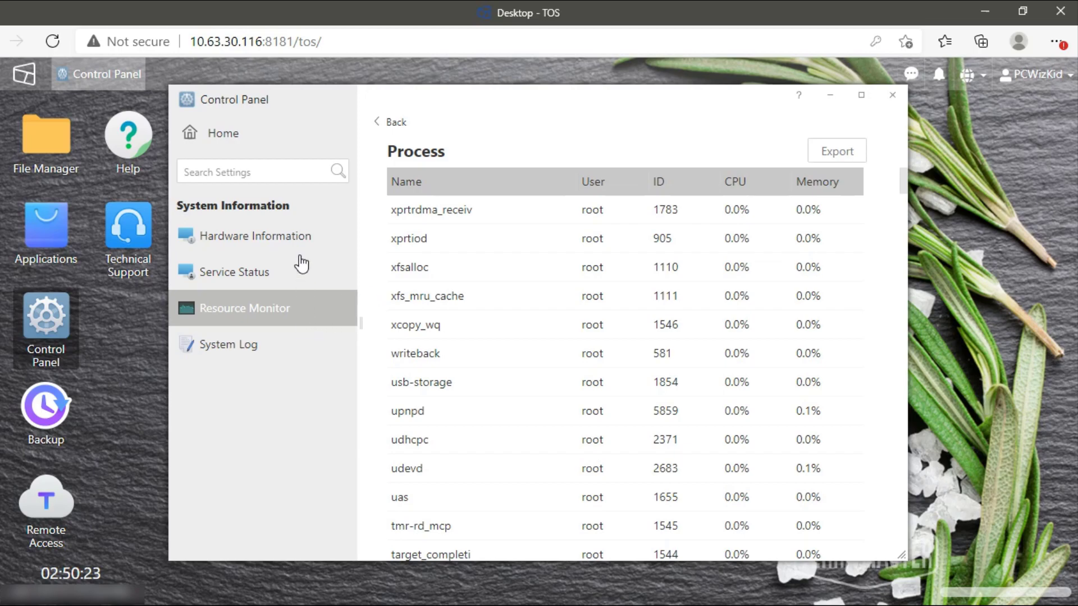
mouse_move(229, 155)
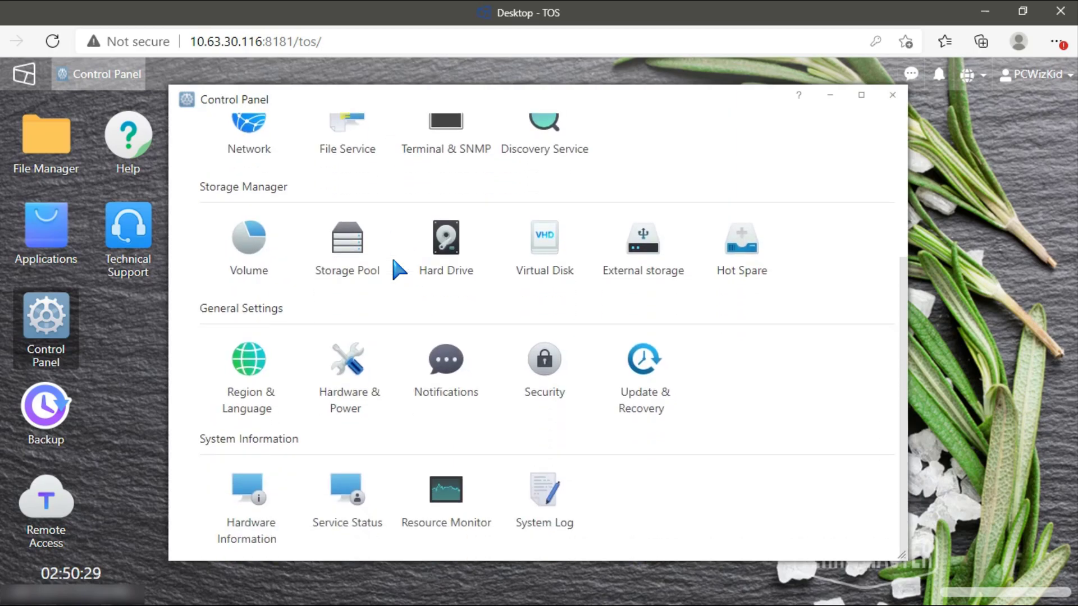
mouse_move(347, 376)
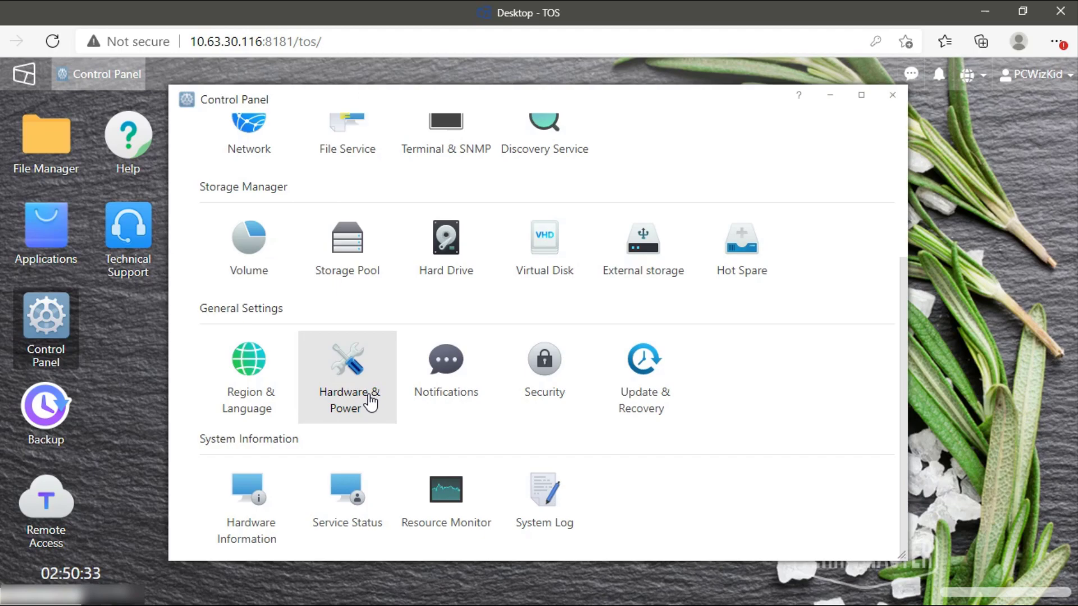
Step: Set the fan working mode to Low speed in Hardware & Power and apply the change
left_click(347, 361)
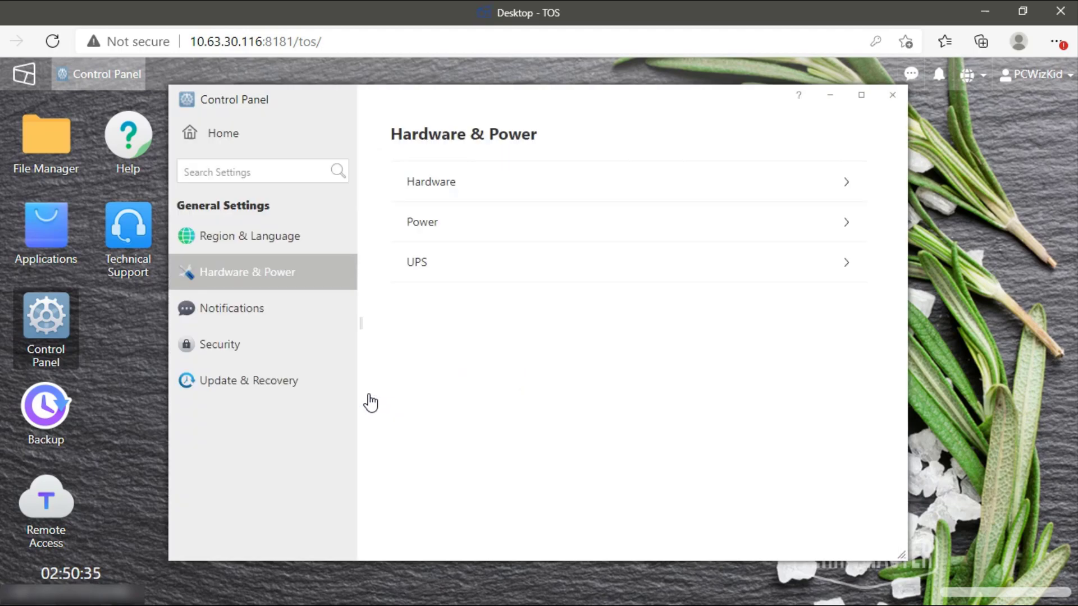
mouse_move(394, 401)
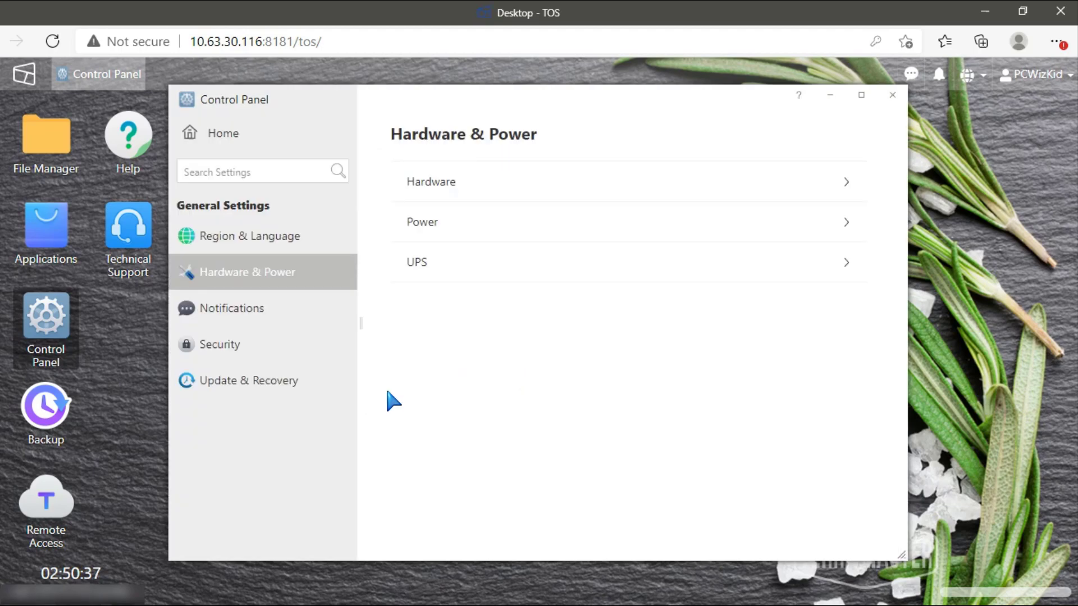
left_click(431, 182)
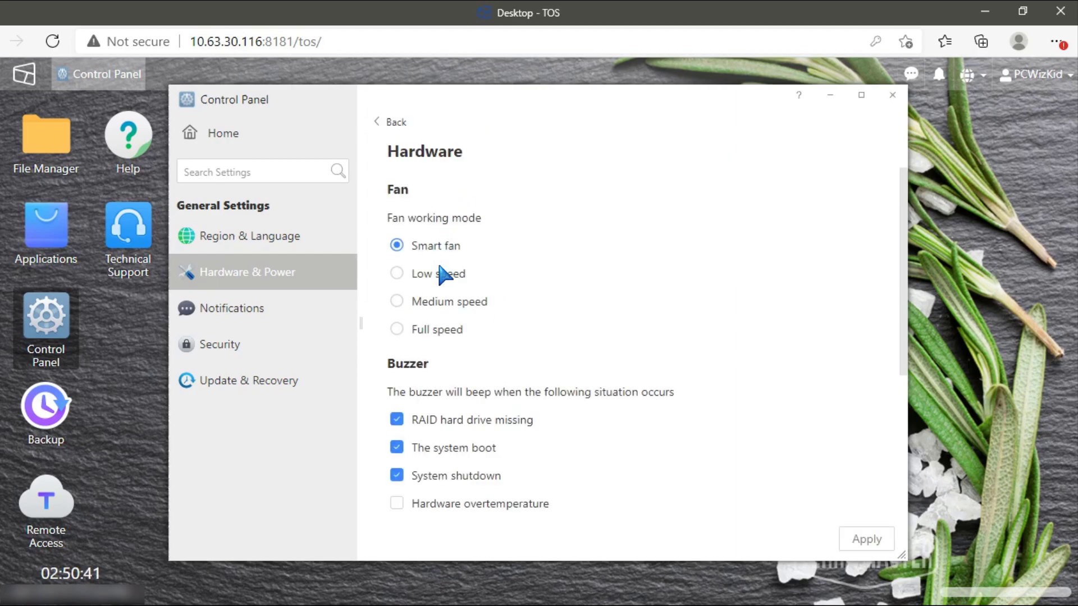
mouse_move(443, 310)
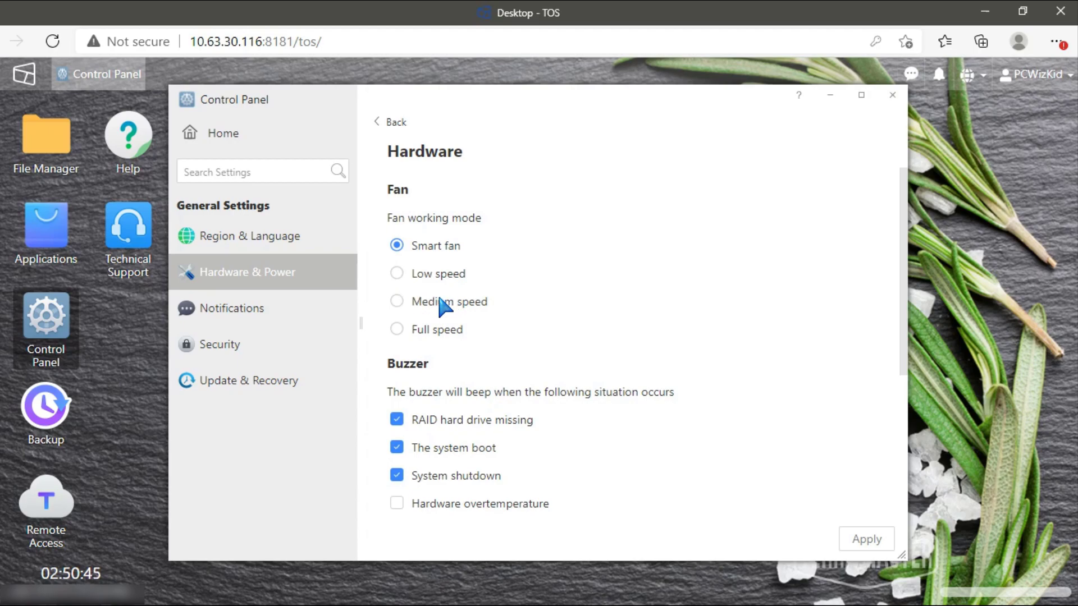
left_click(396, 273)
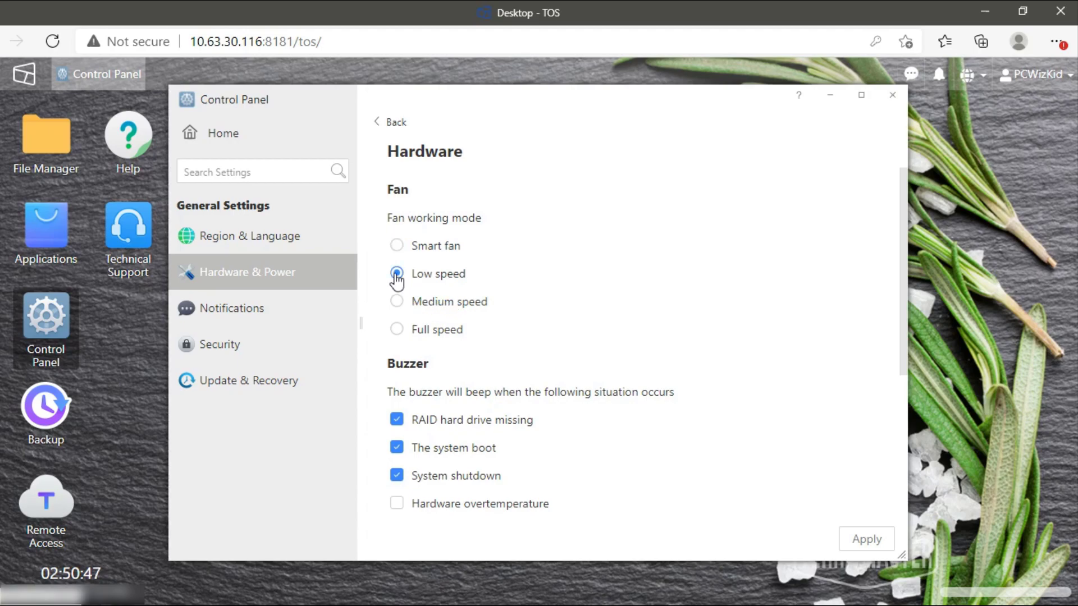
left_click(397, 273)
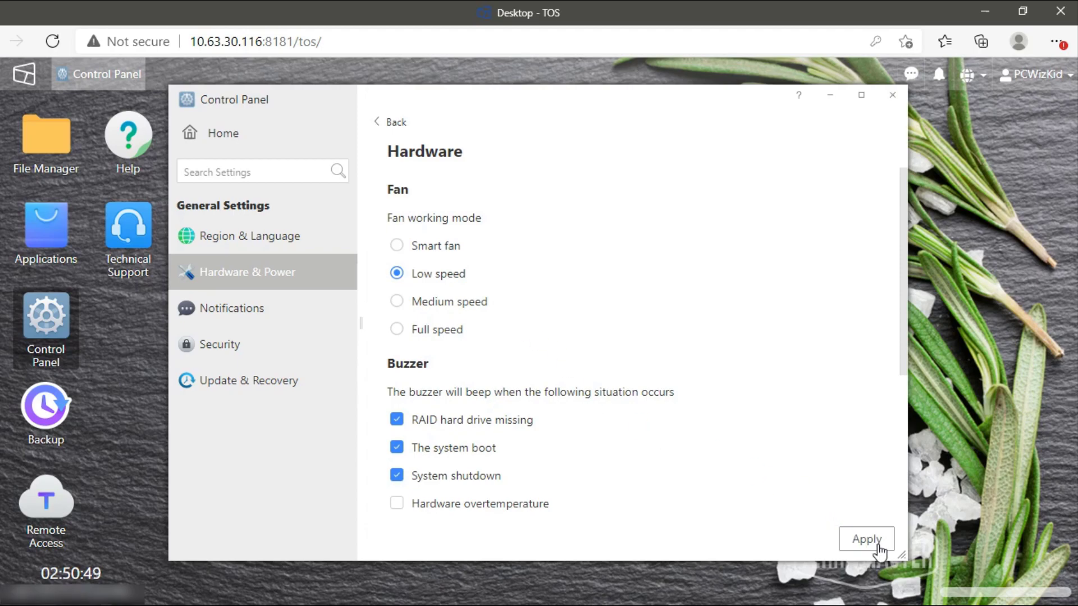
left_click(866, 539)
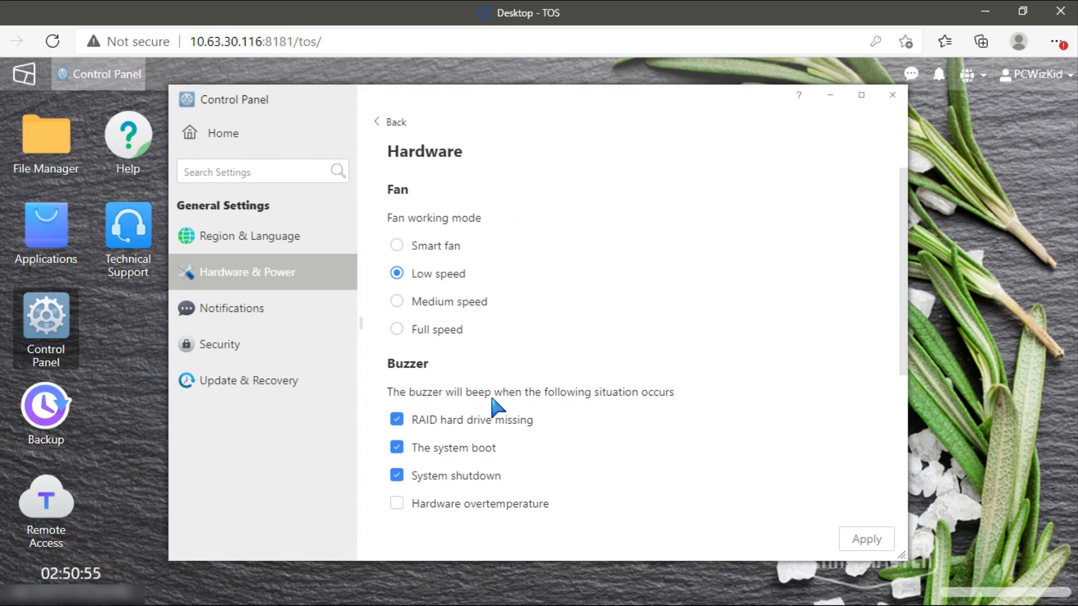
Step: Return to Hardware Information, now reading fan speed 883 RPM and CPU usage 1.24%
left_click(390, 121)
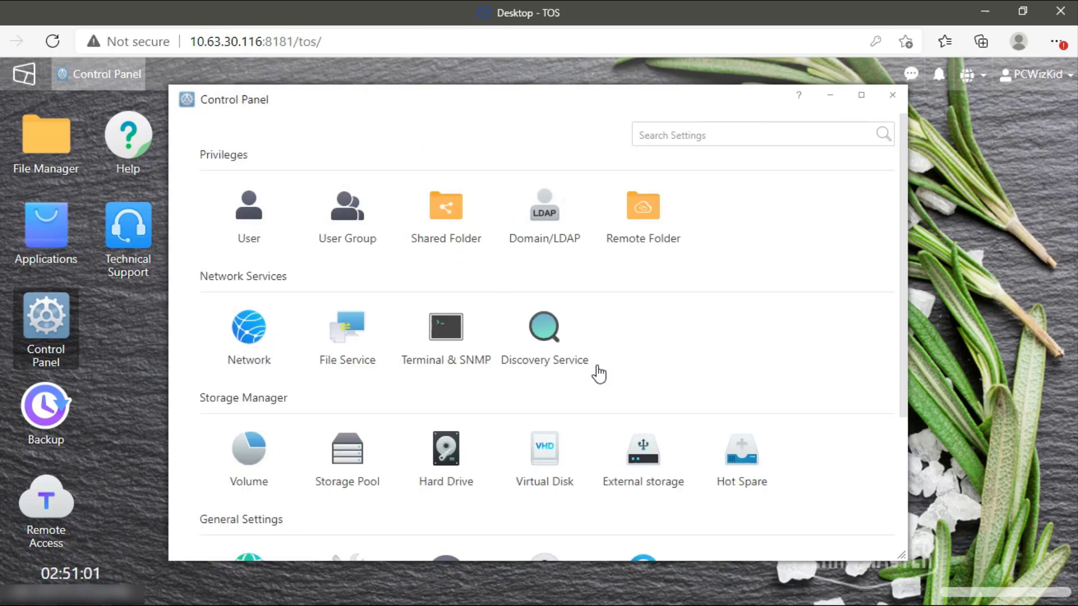
scroll("down", 3)
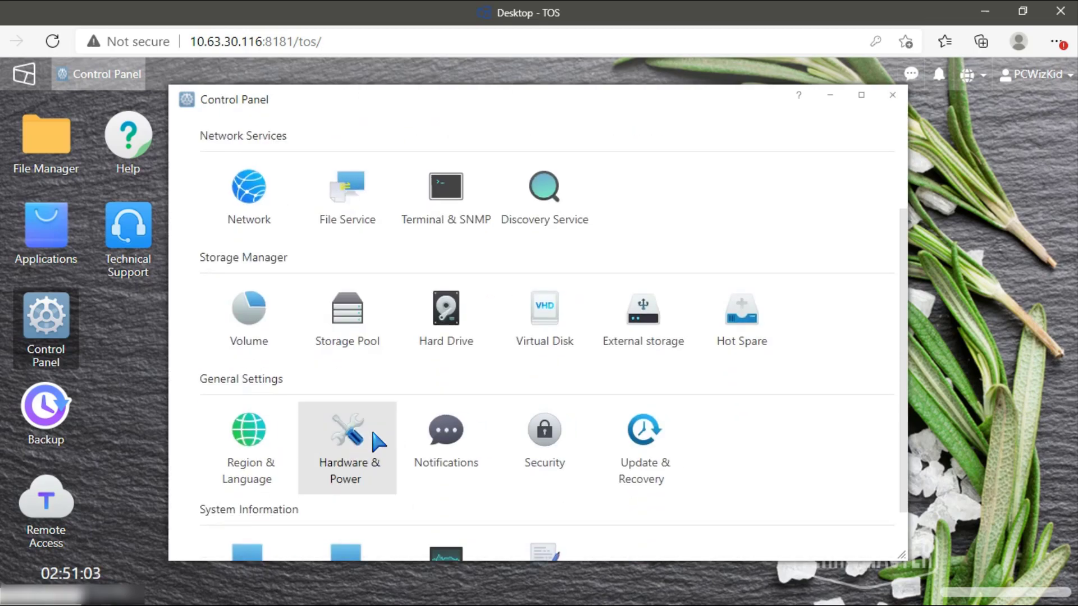
scroll("down", 3)
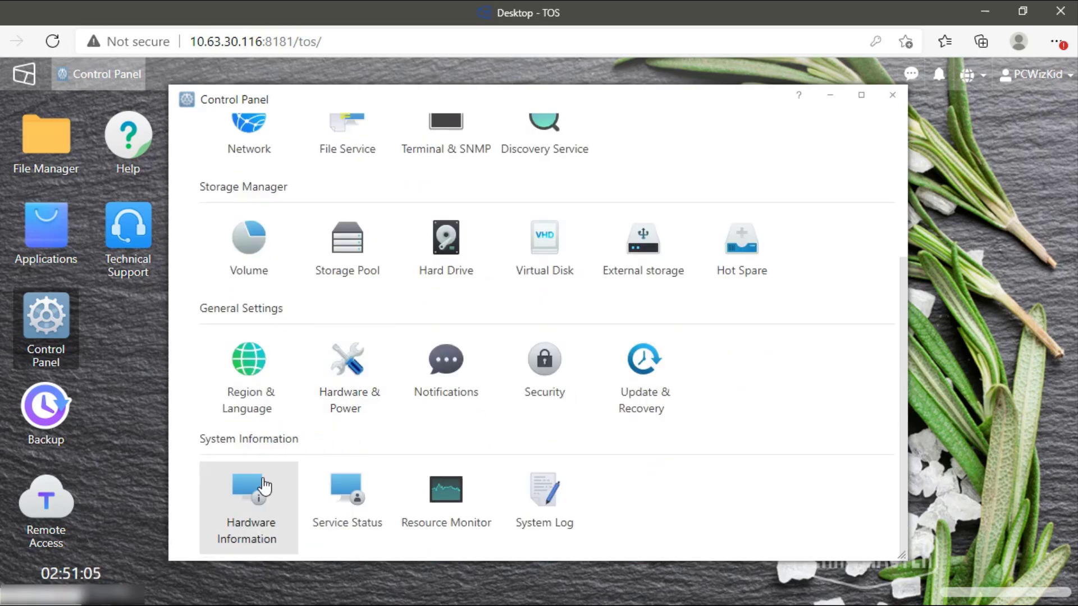
left_click(248, 495)
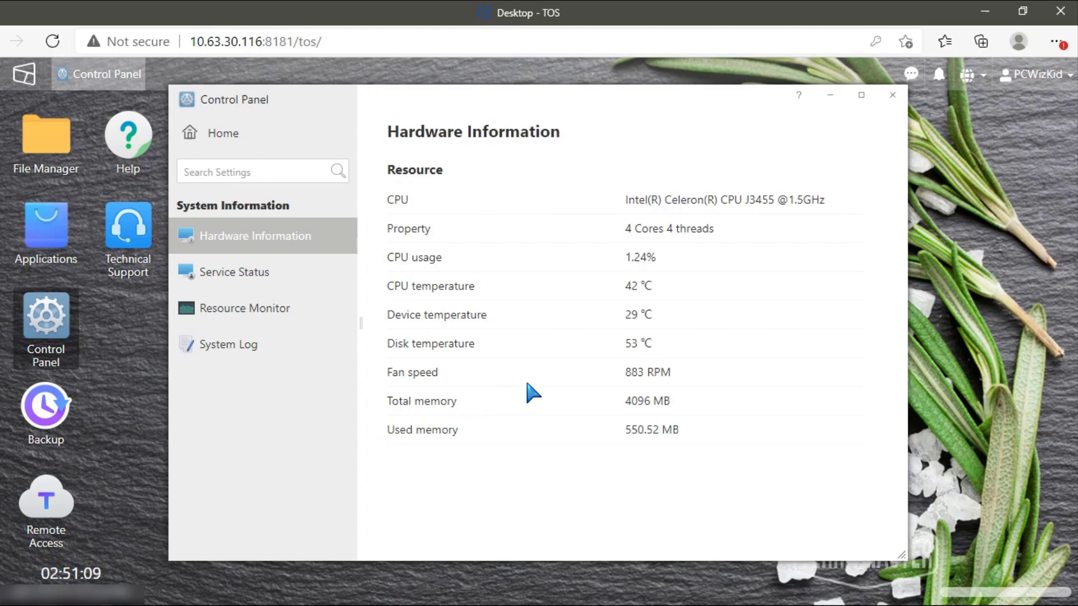
mouse_move(650, 388)
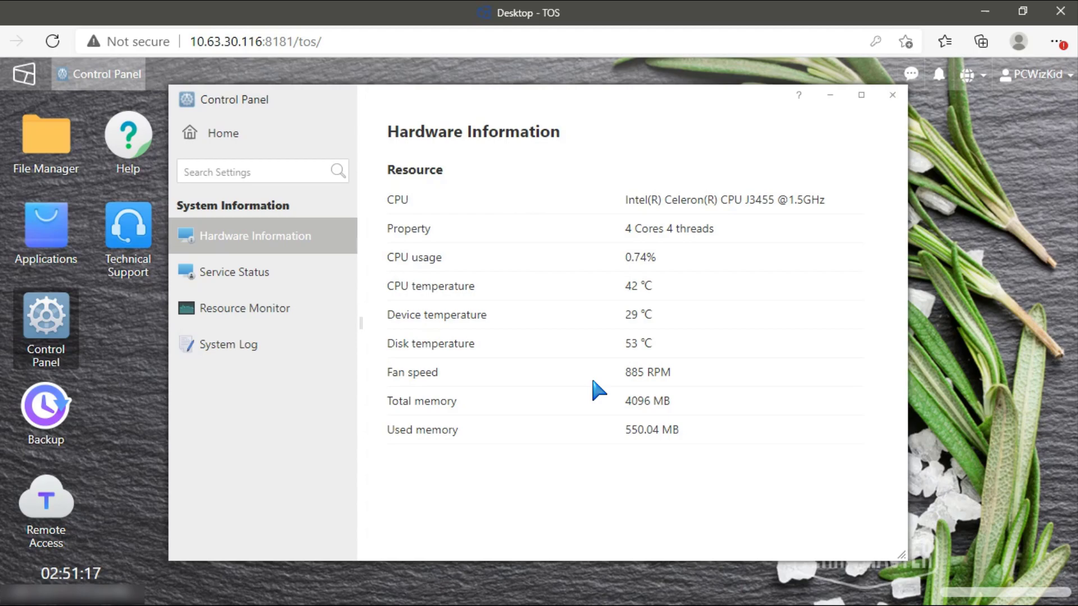
mouse_move(230, 135)
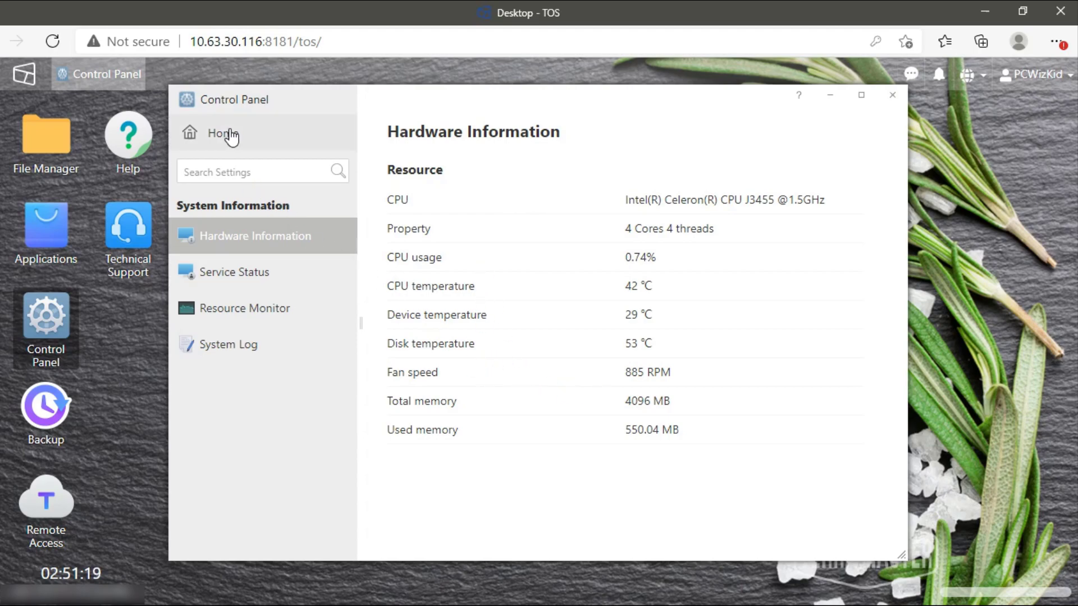
Step: Show the Hard Drive Overview for the F2-422: two slots, one 8.00 TB HDD1 rated Good
left_click(221, 133)
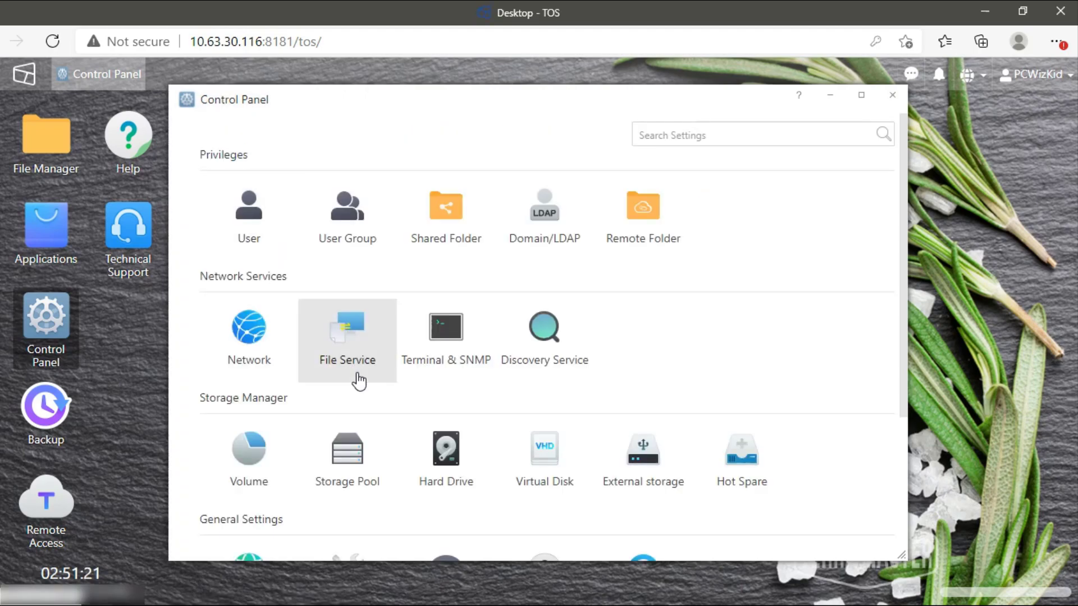
scroll("down", 3)
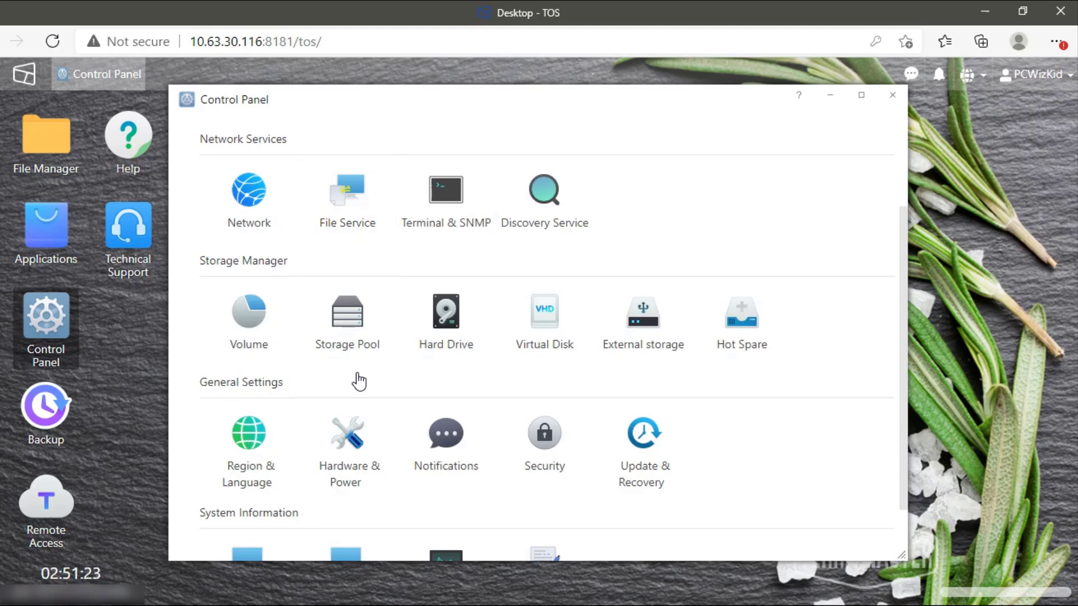
left_click(445, 310)
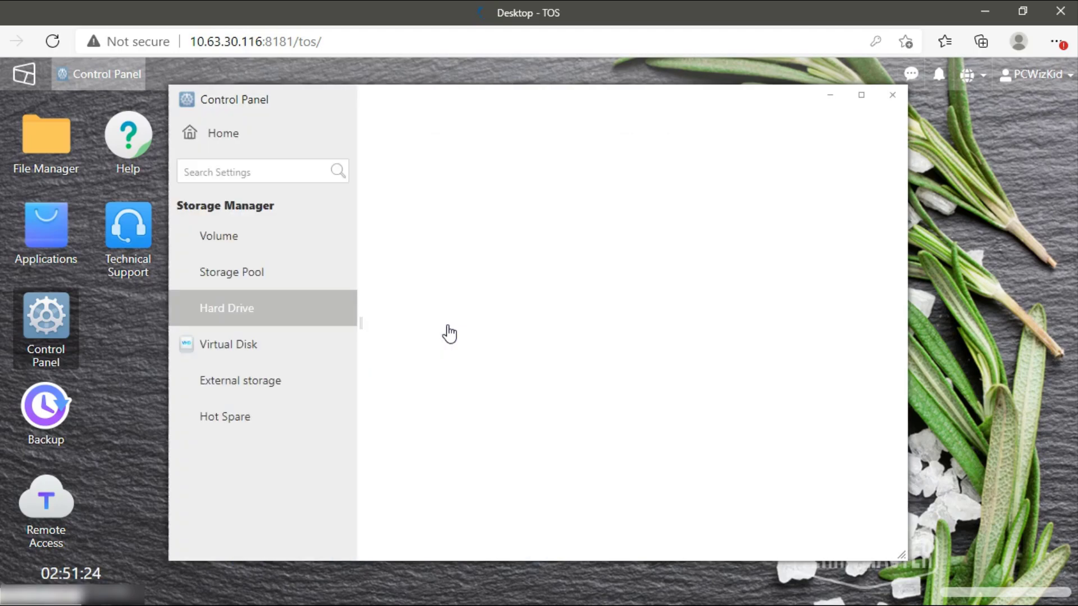
left_click(227, 308)
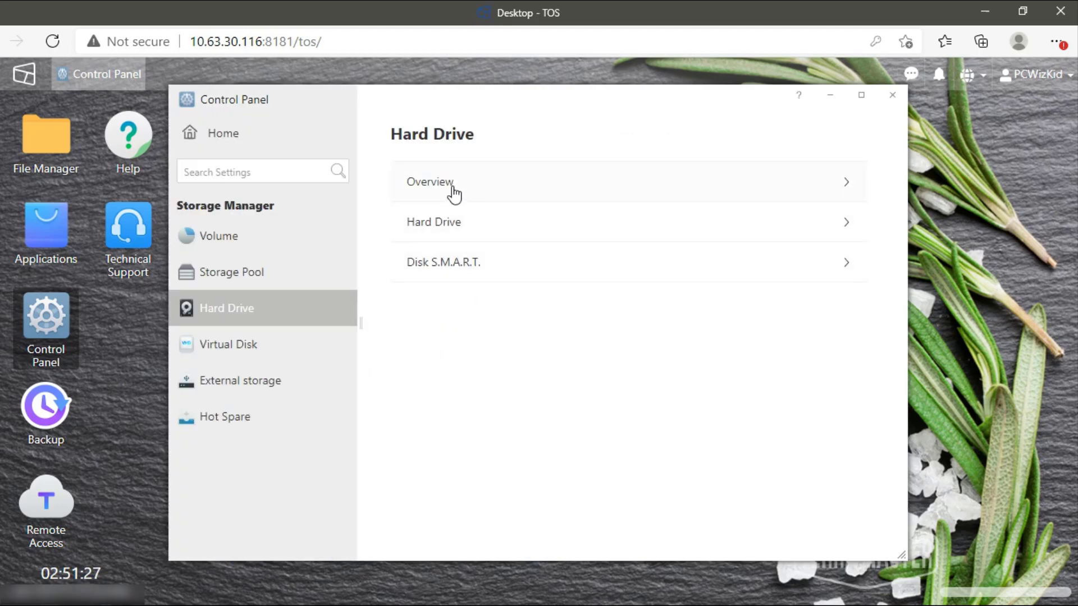
left_click(430, 181)
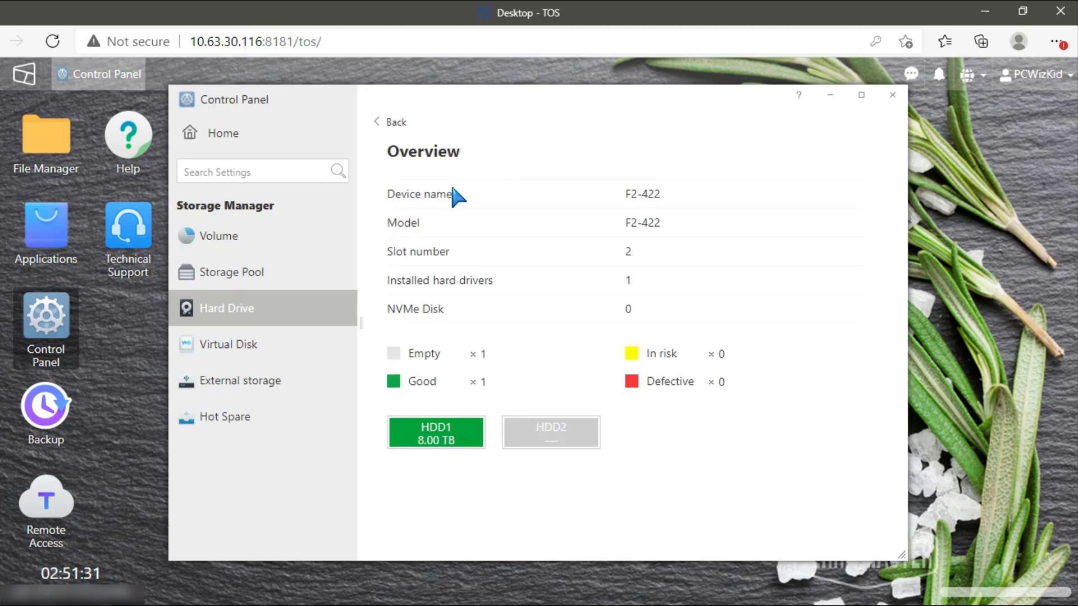
mouse_move(511, 250)
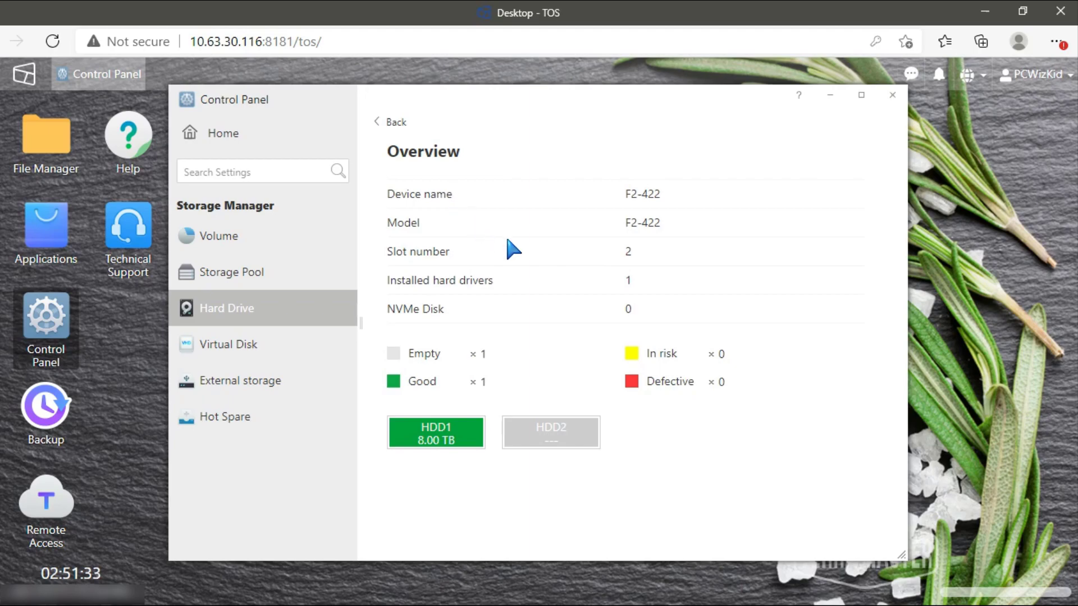
mouse_move(590, 273)
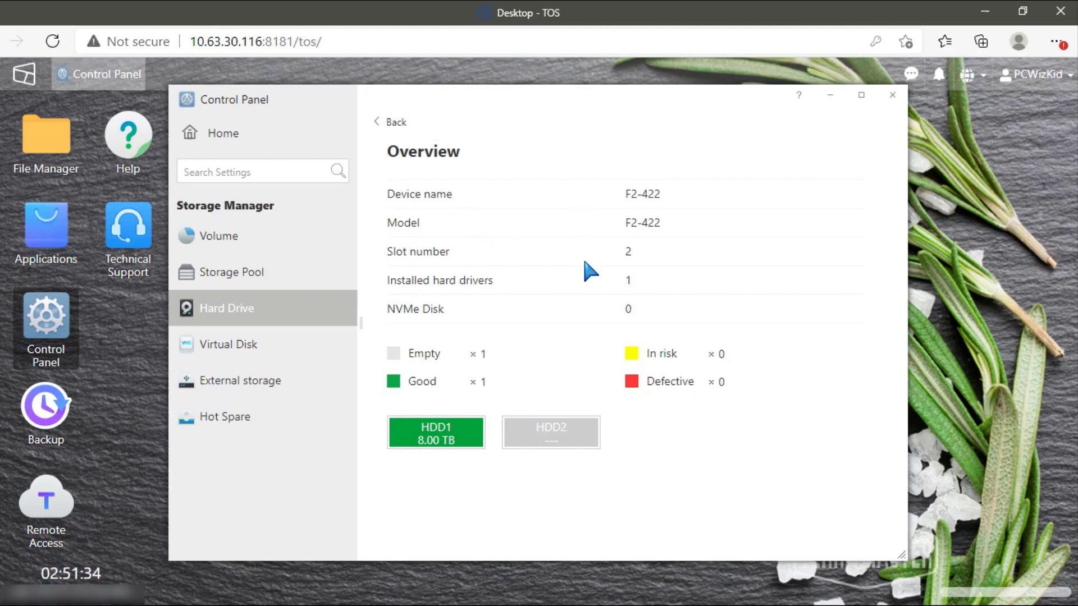
mouse_move(590, 311)
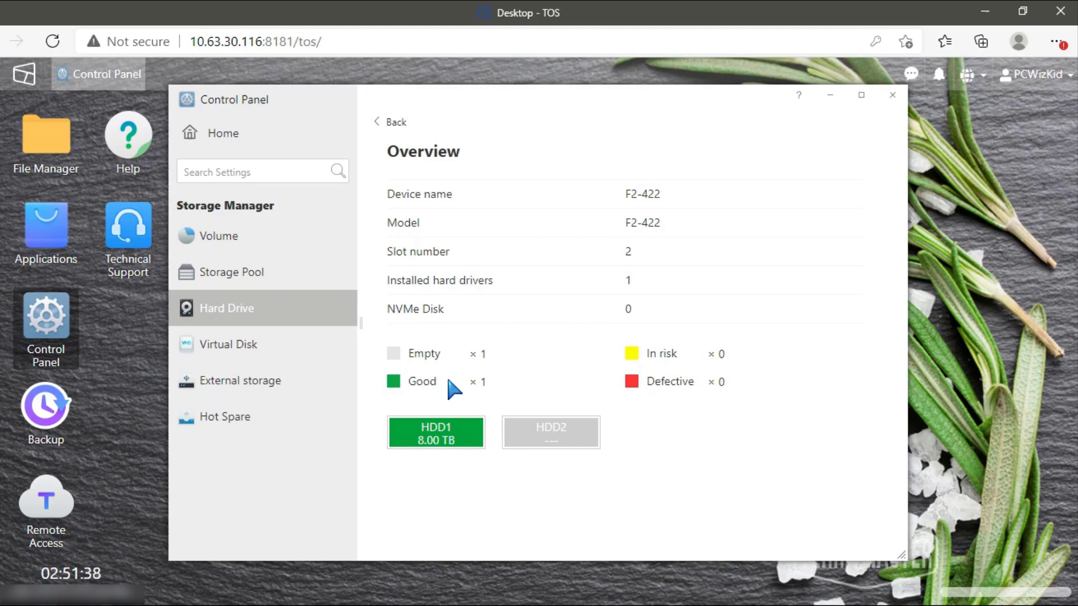
mouse_move(448, 390)
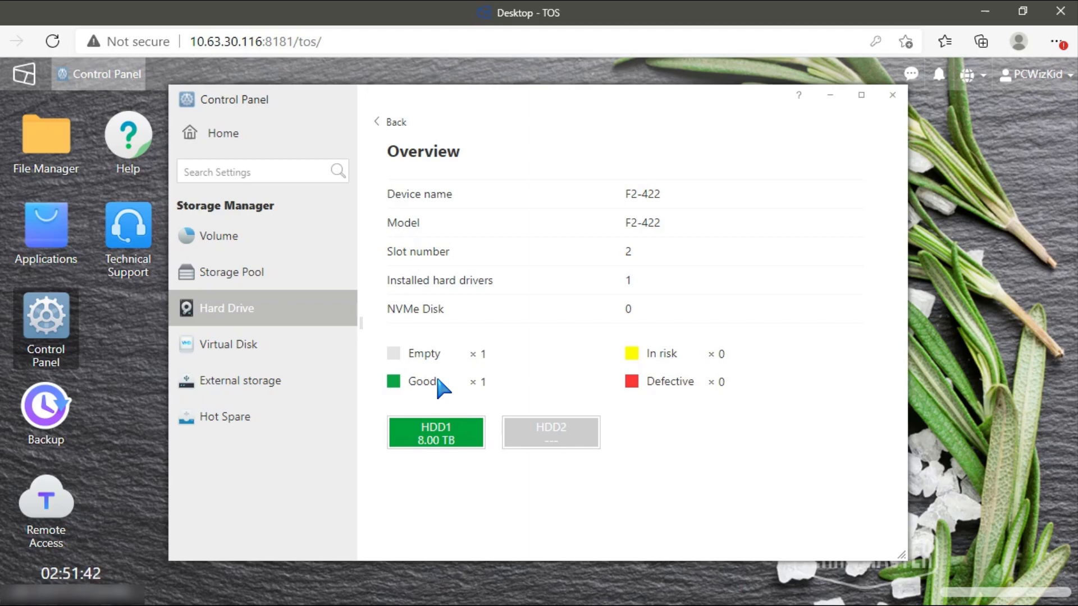
mouse_move(303, 284)
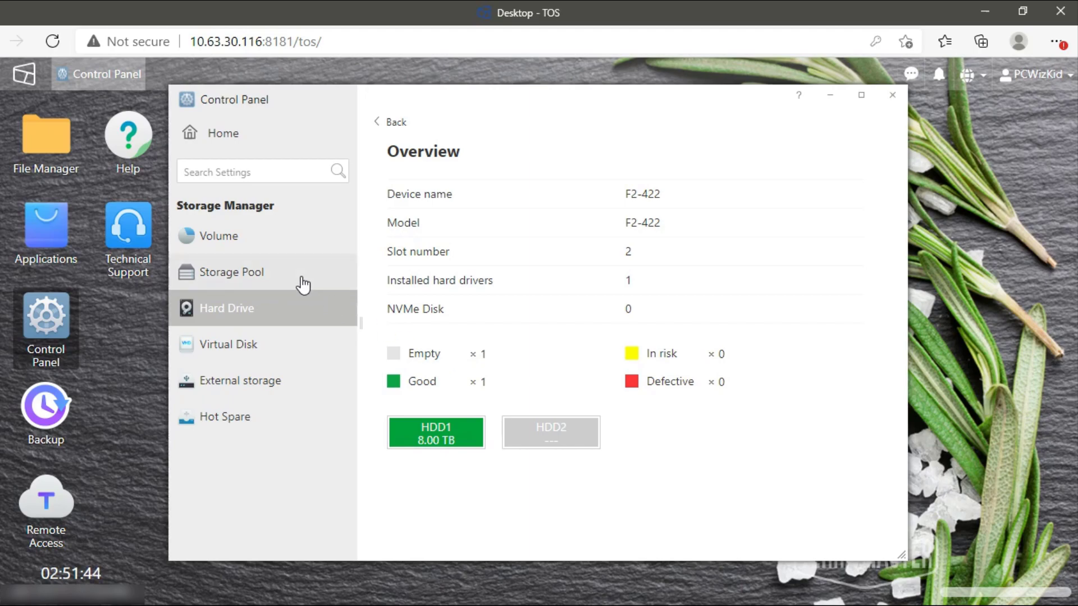
Step: Review Storage Pool (Good 7.27 TB single disk), External storage (none) and Hot Spare (none), then return home
left_click(231, 272)
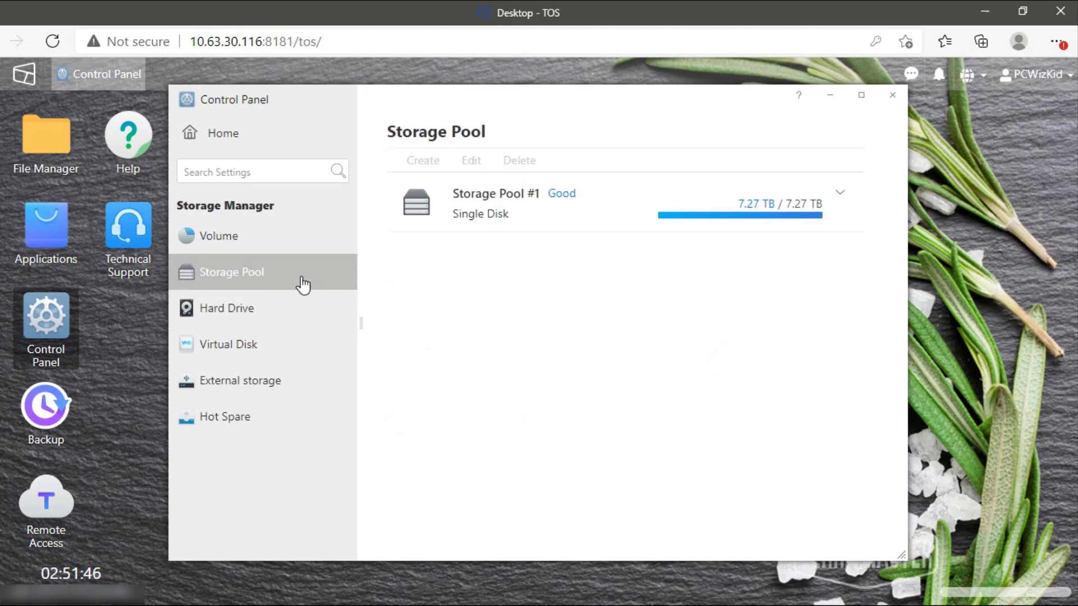
mouse_move(383, 319)
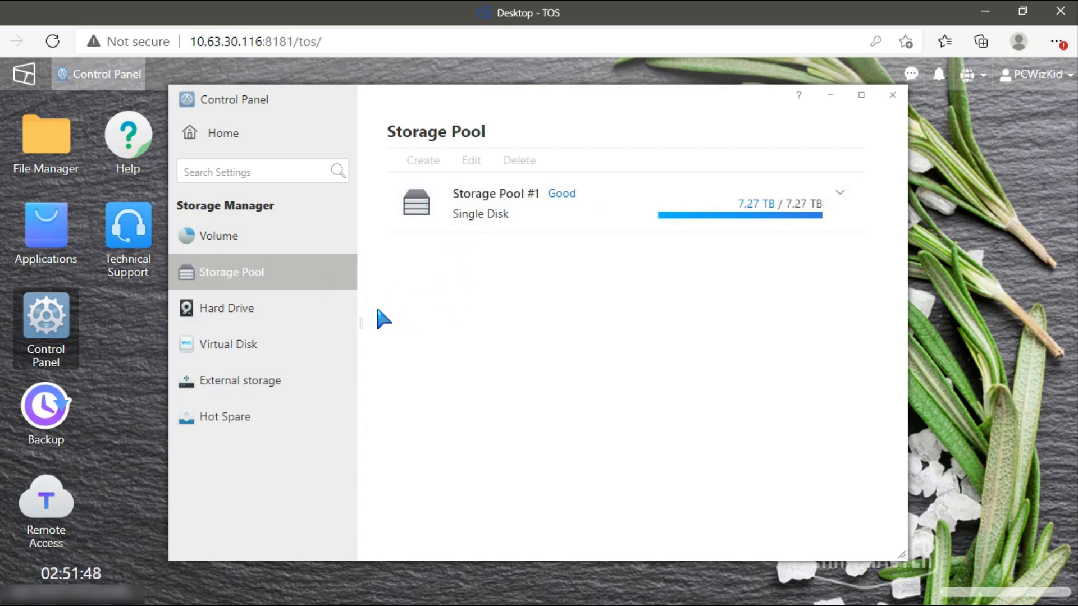
left_click(240, 380)
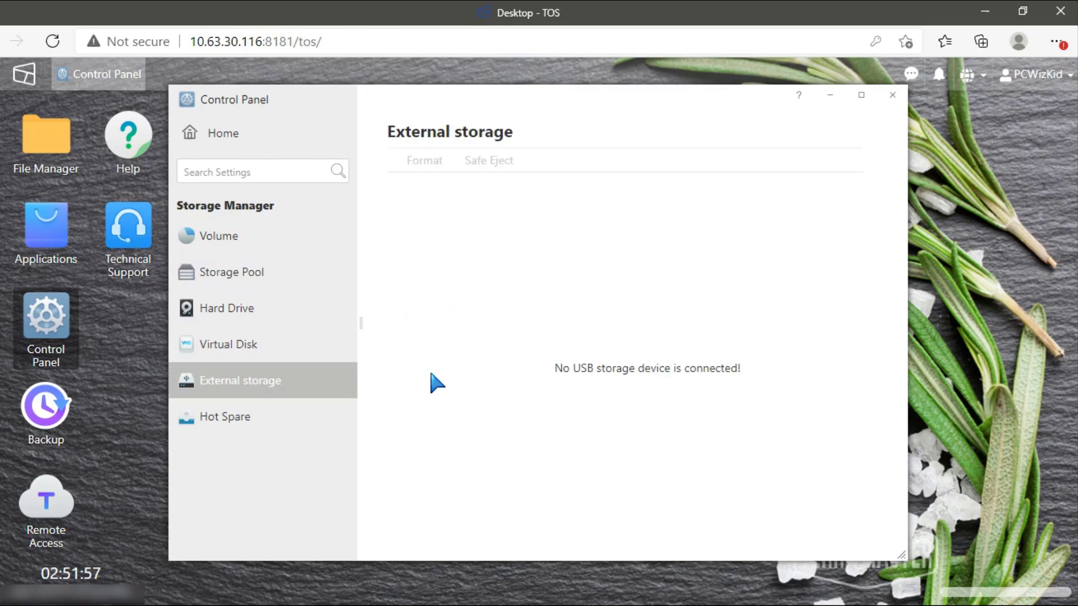
mouse_move(332, 405)
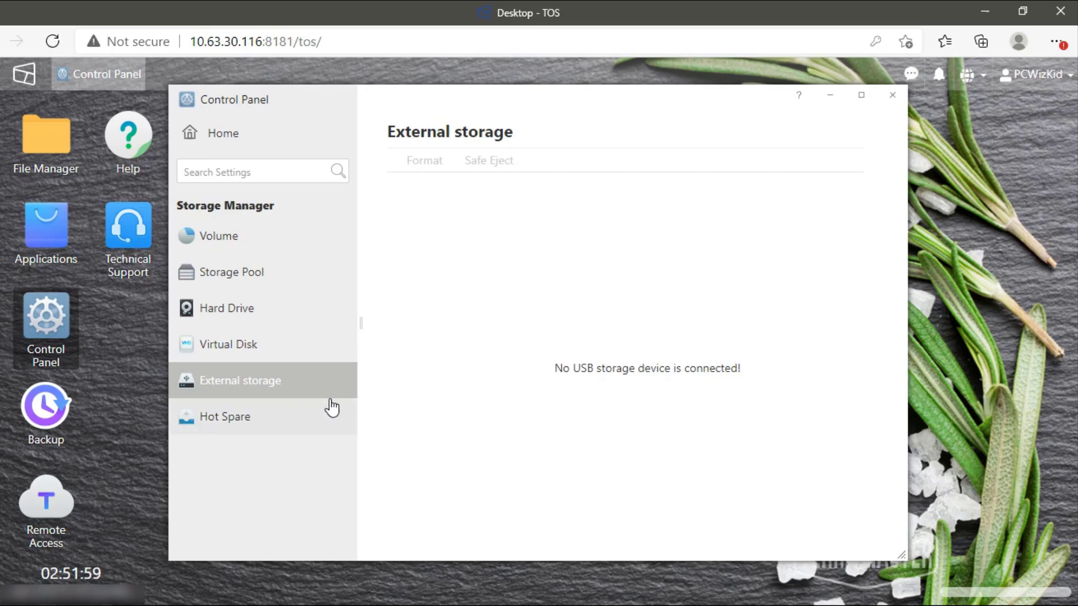
left_click(224, 417)
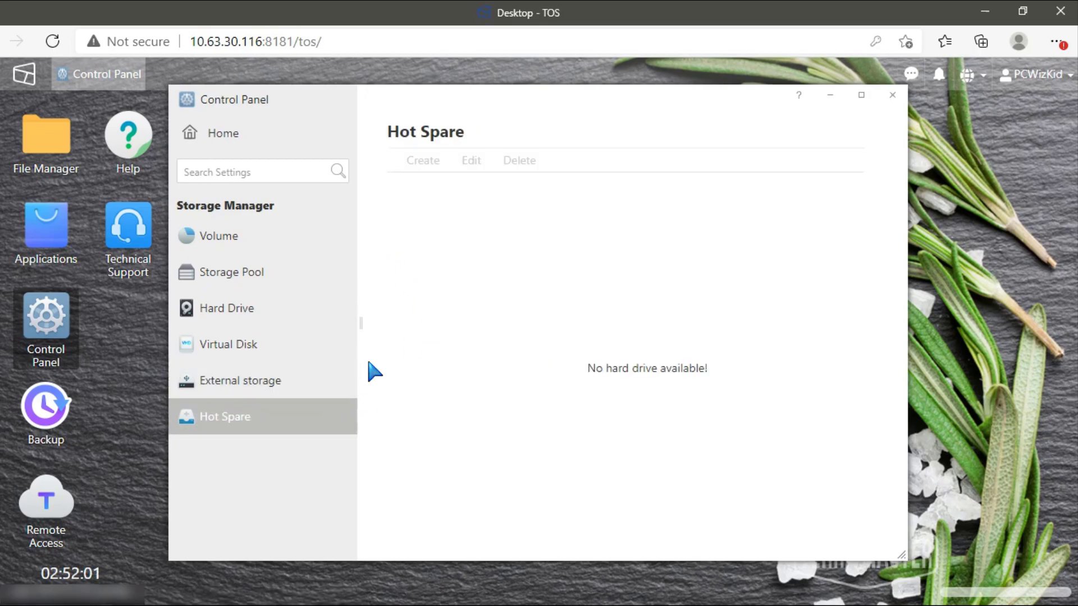
left_click(222, 132)
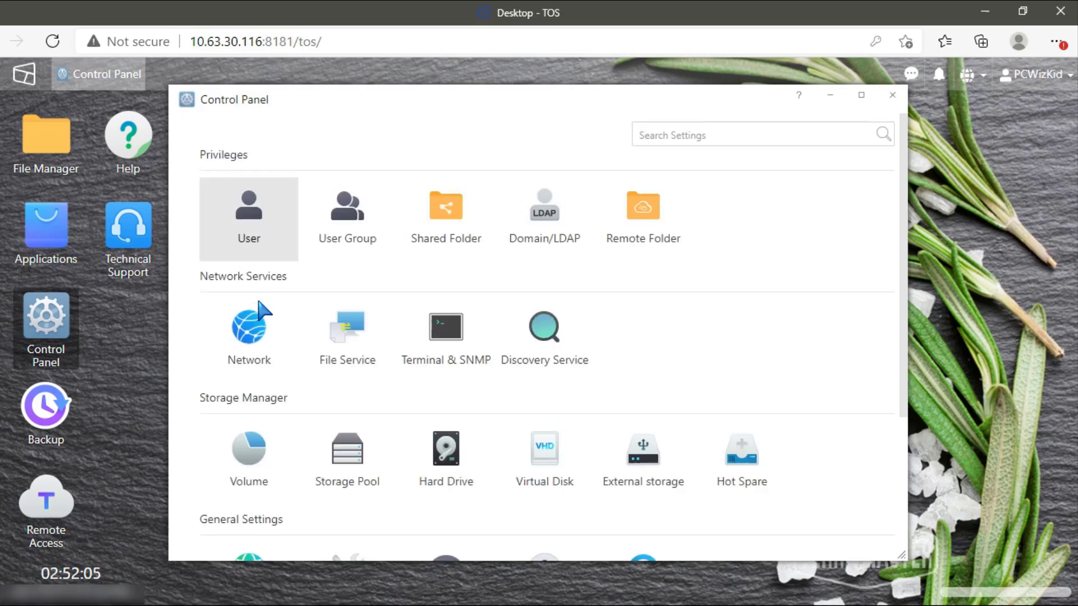
scroll("down", 3)
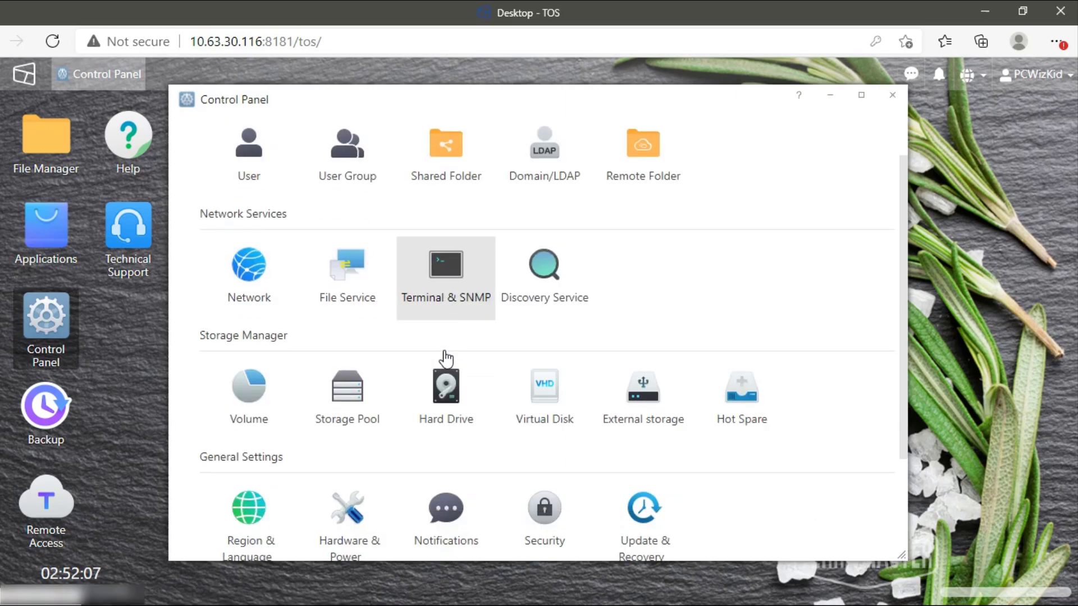